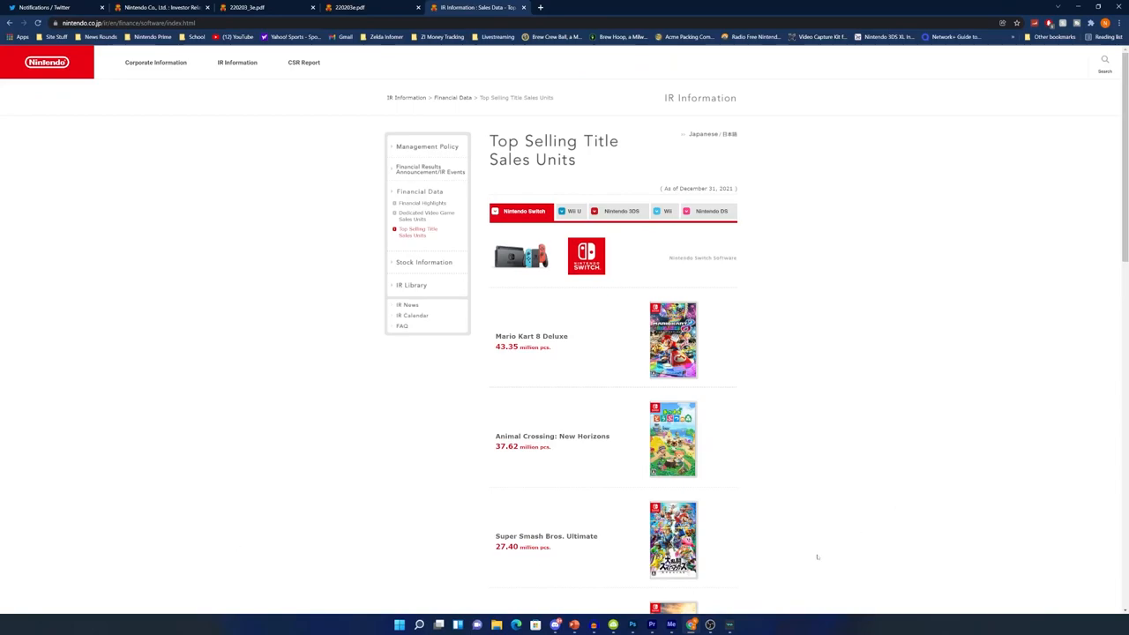
pyautogui.moveTo(541, 317)
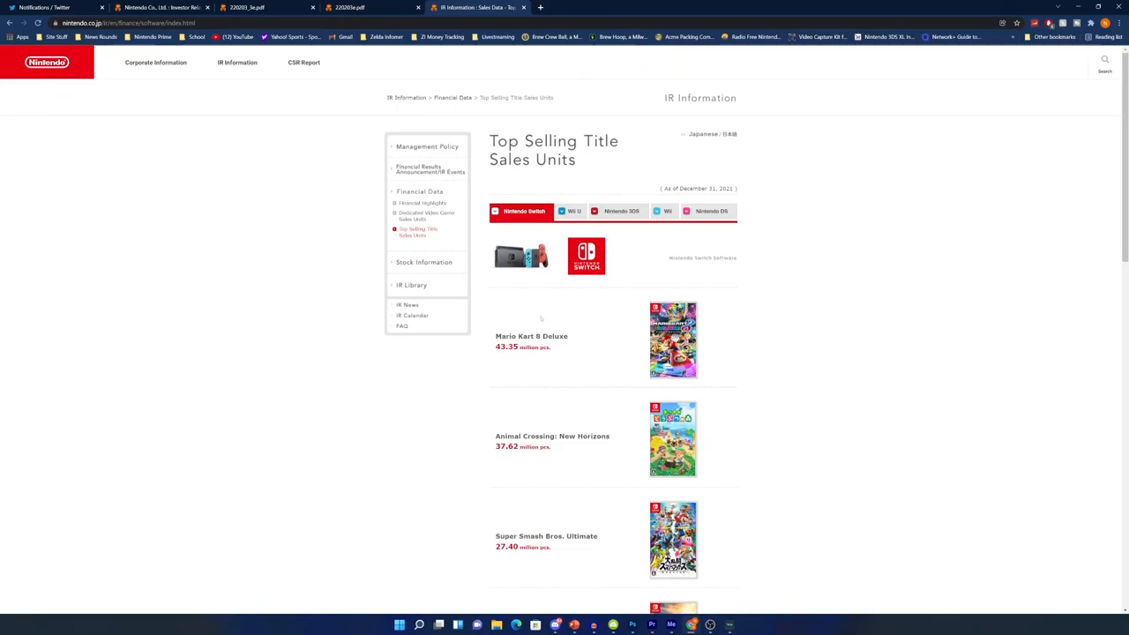
pyautogui.moveTo(518, 352)
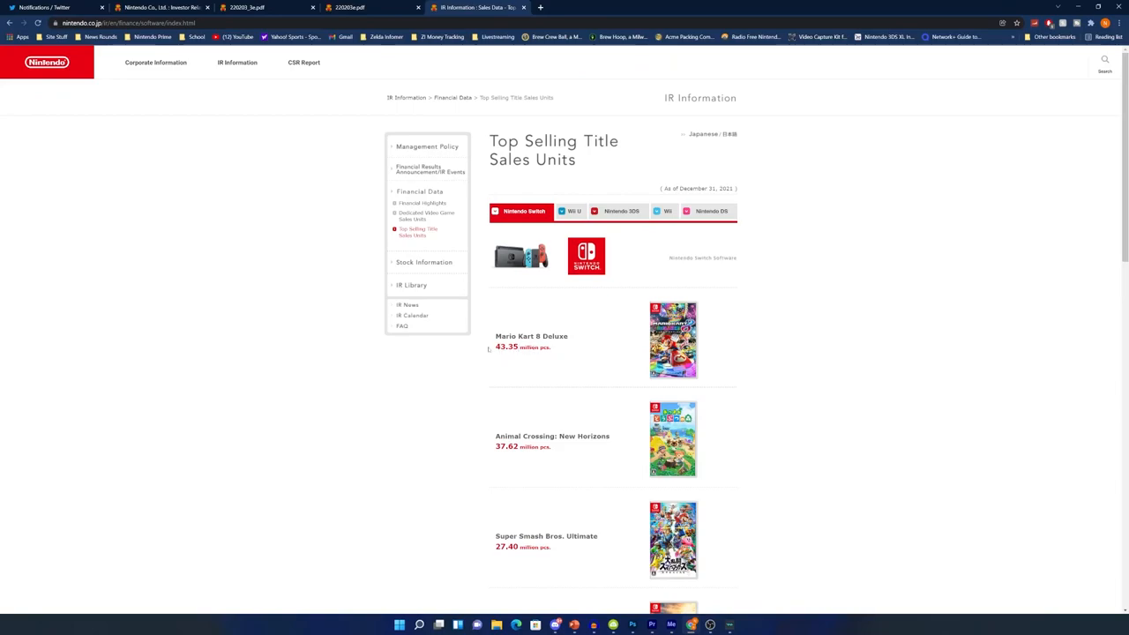
# Step: Scroll the Switch list from Mario Kart 8 Deluxe down to Pokémon Sword/Shield
pyautogui.scroll(-3)
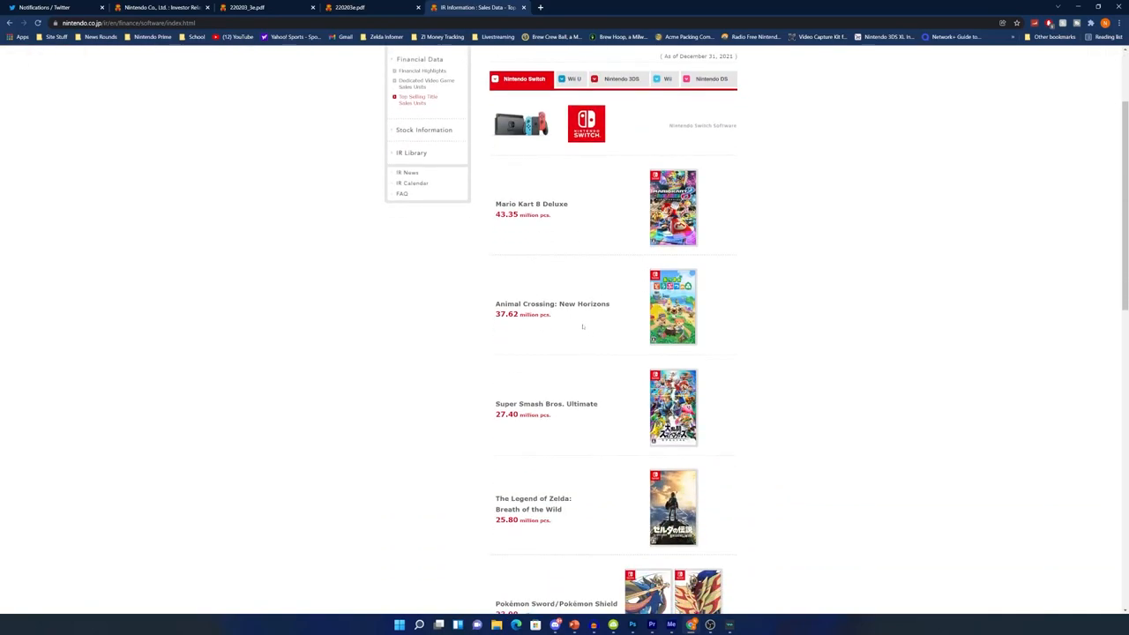
pyautogui.moveTo(582, 327)
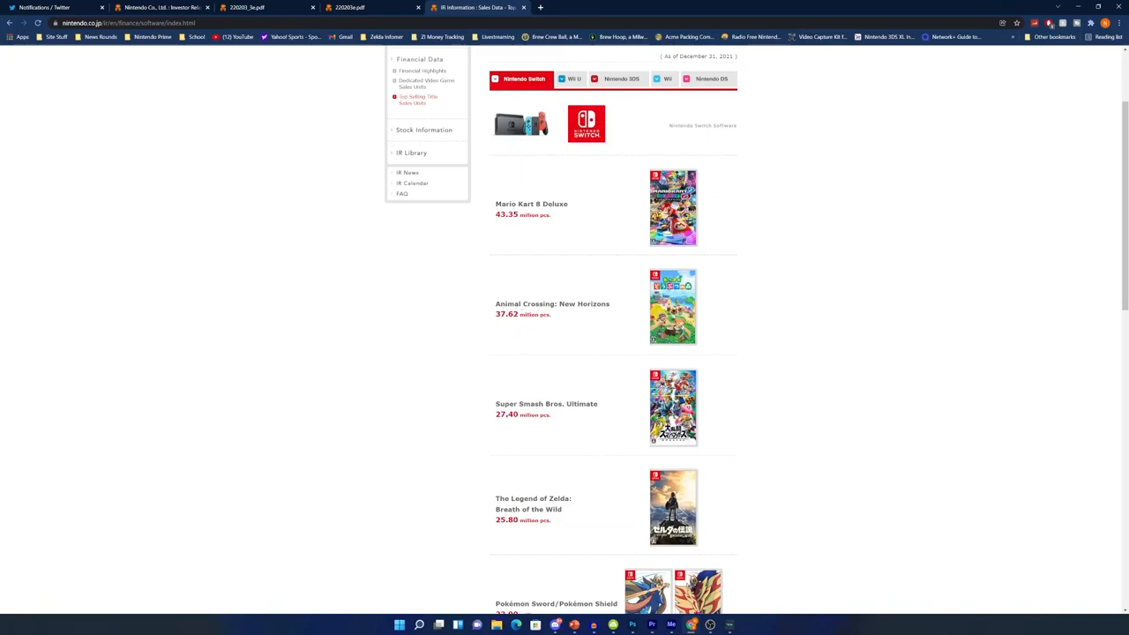
pyautogui.scroll(-3)
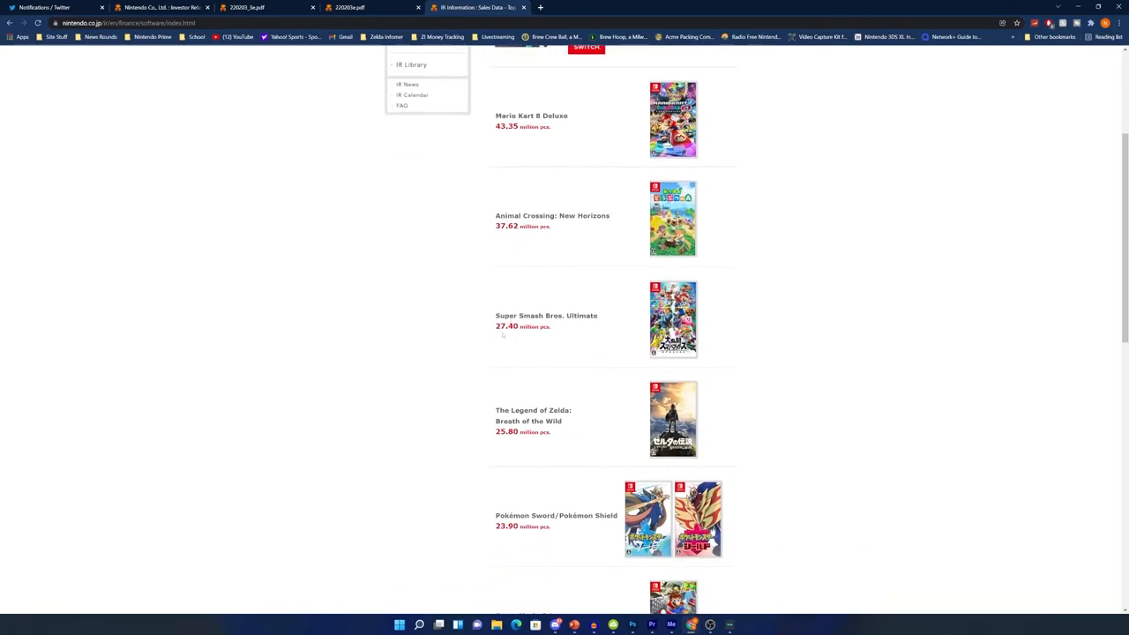
pyautogui.moveTo(444, 324)
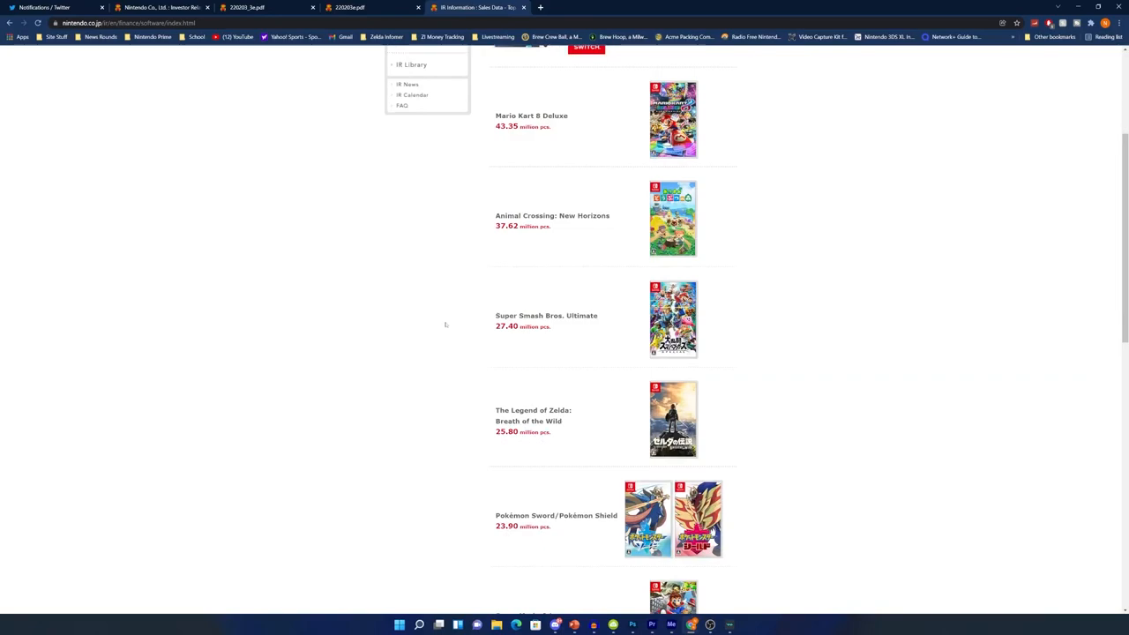
pyautogui.moveTo(550, 444)
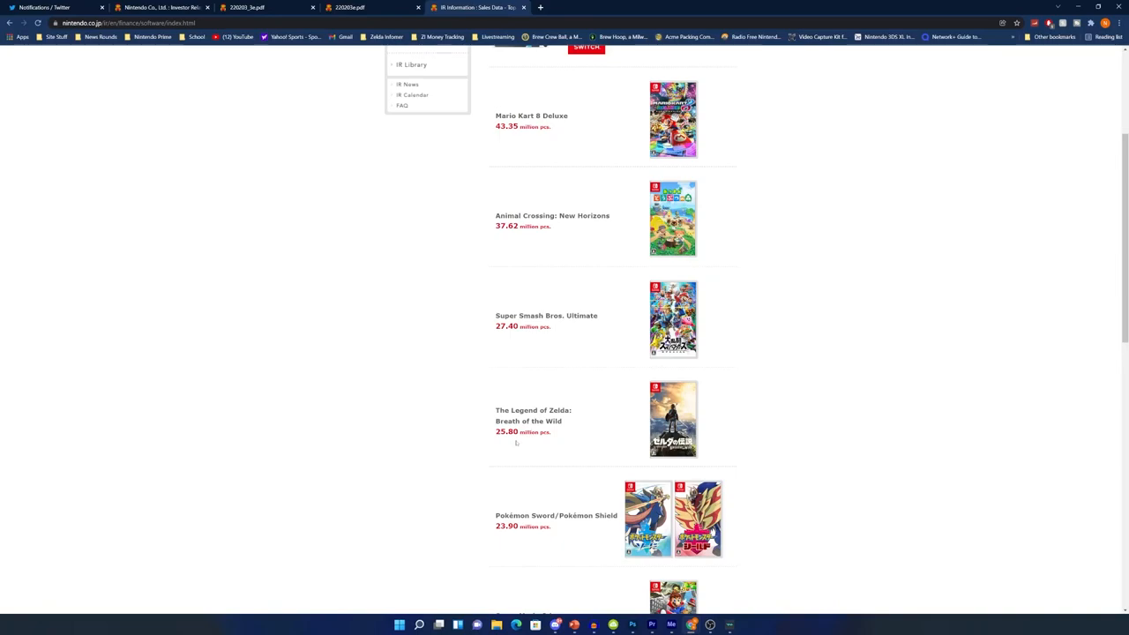
# Step: Scroll through the remaining best-sellers to Ring Fit Adventure (13.53M) and footnotes, then back up
pyautogui.scroll(-3)
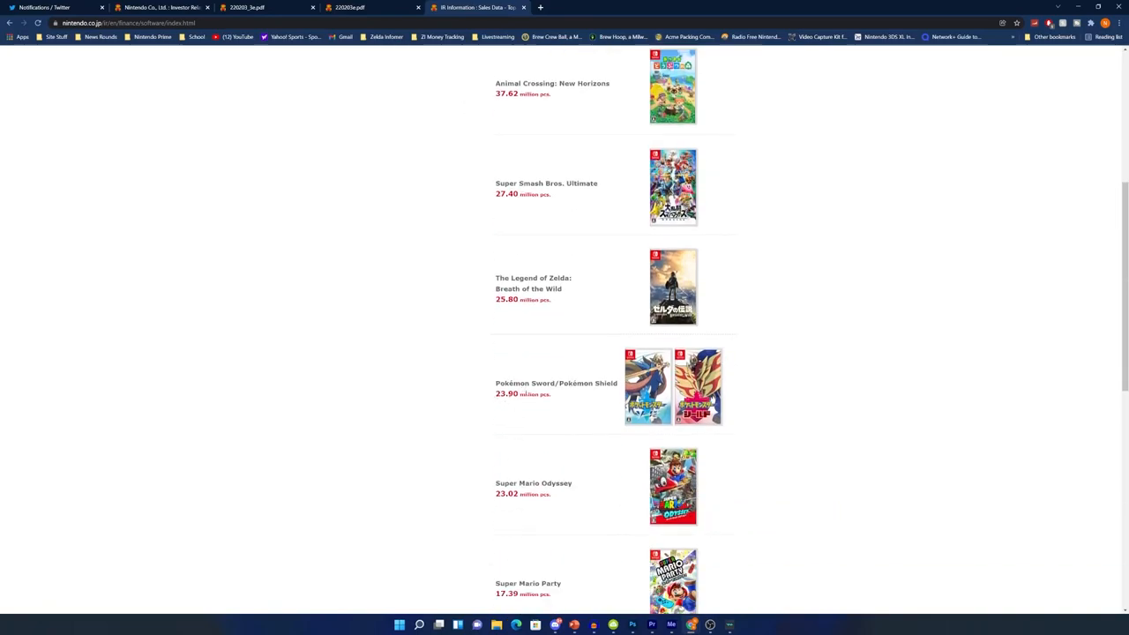
pyautogui.scroll(-3)
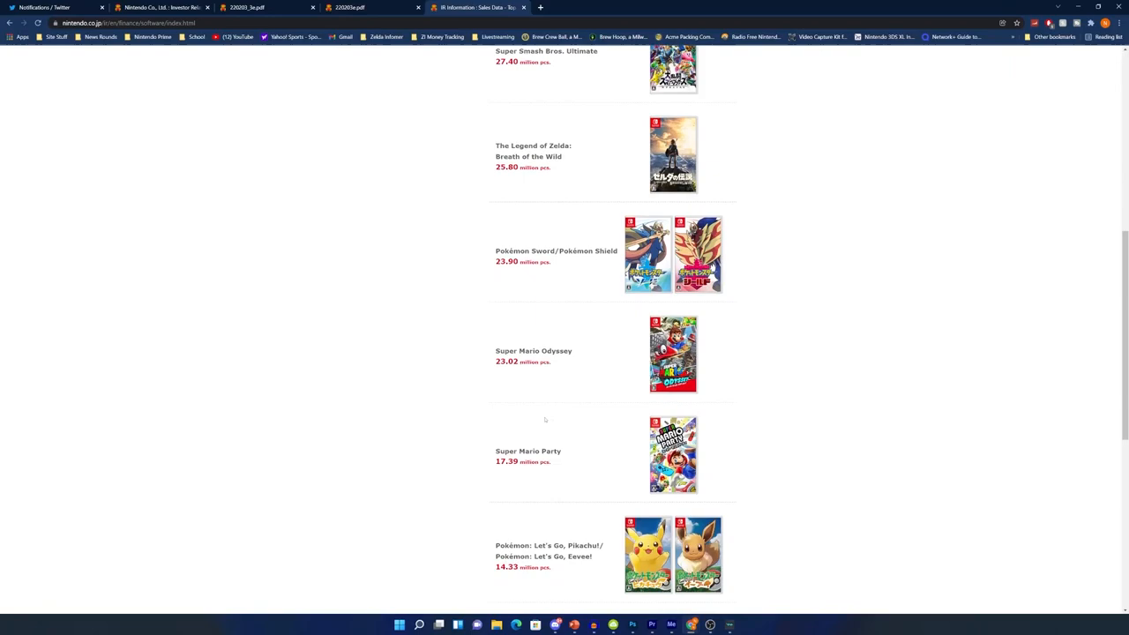
pyautogui.moveTo(564, 451)
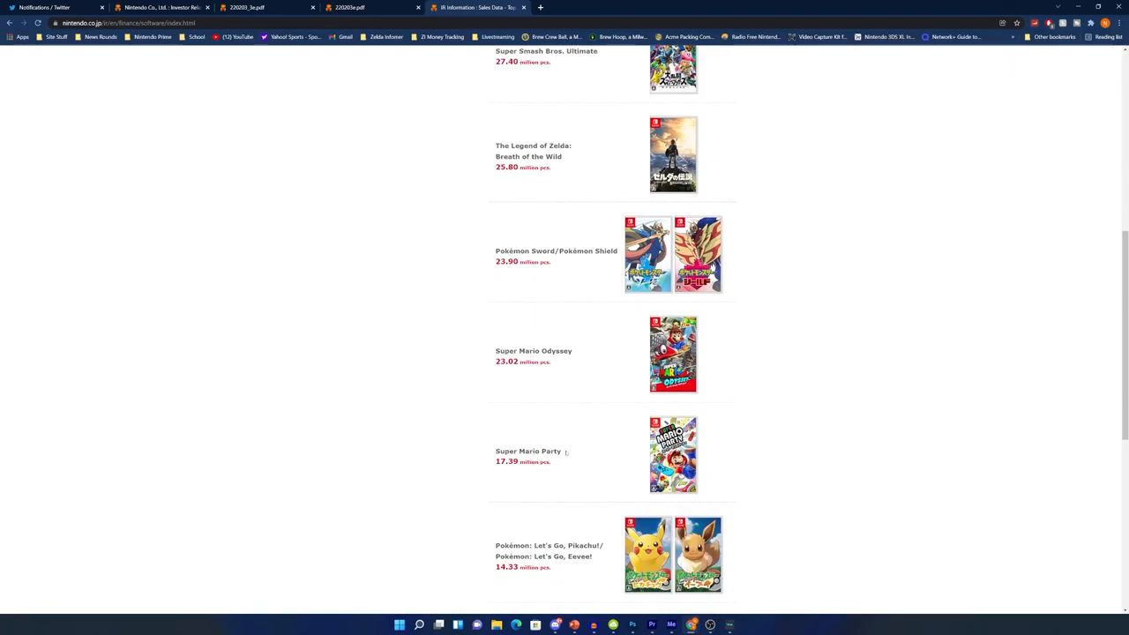
pyautogui.moveTo(456, 439)
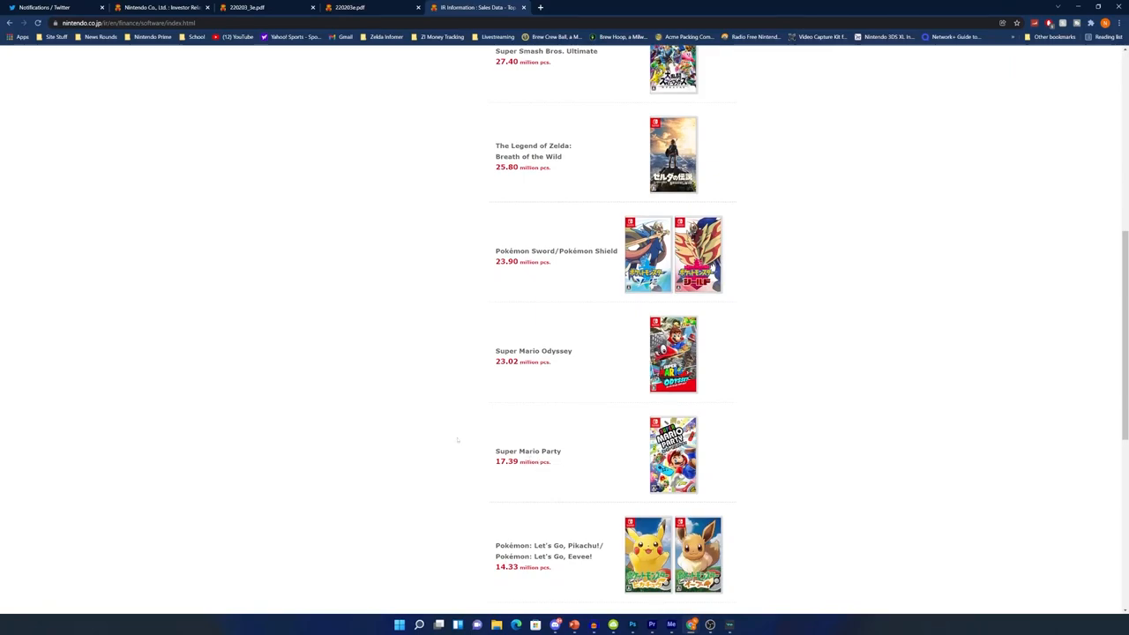
pyautogui.scroll(-3)
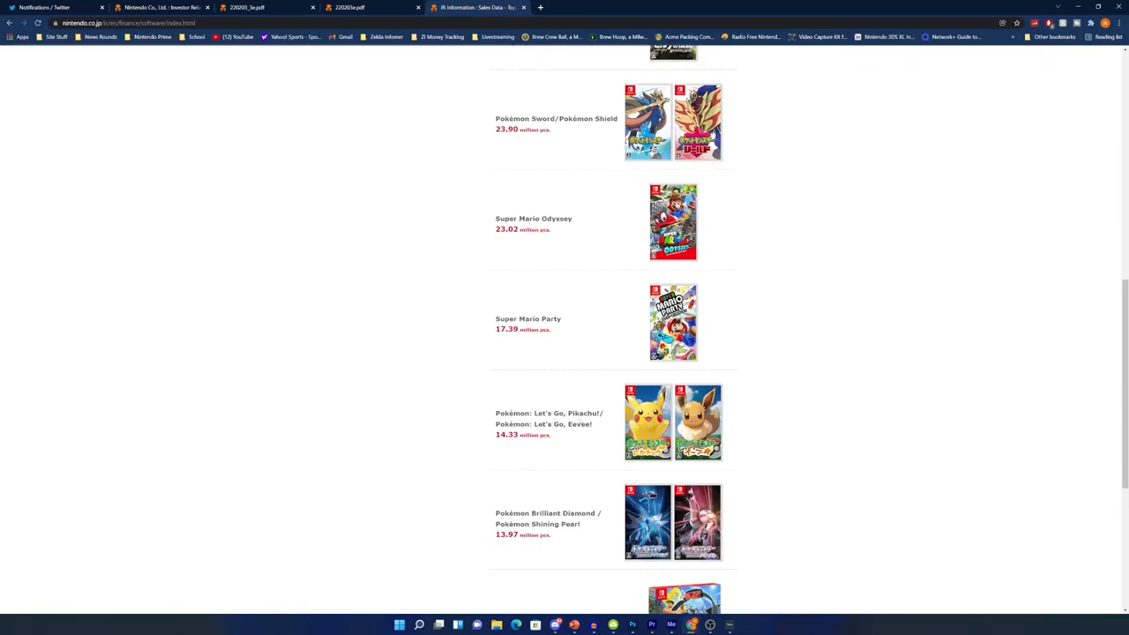
pyautogui.moveTo(508, 448)
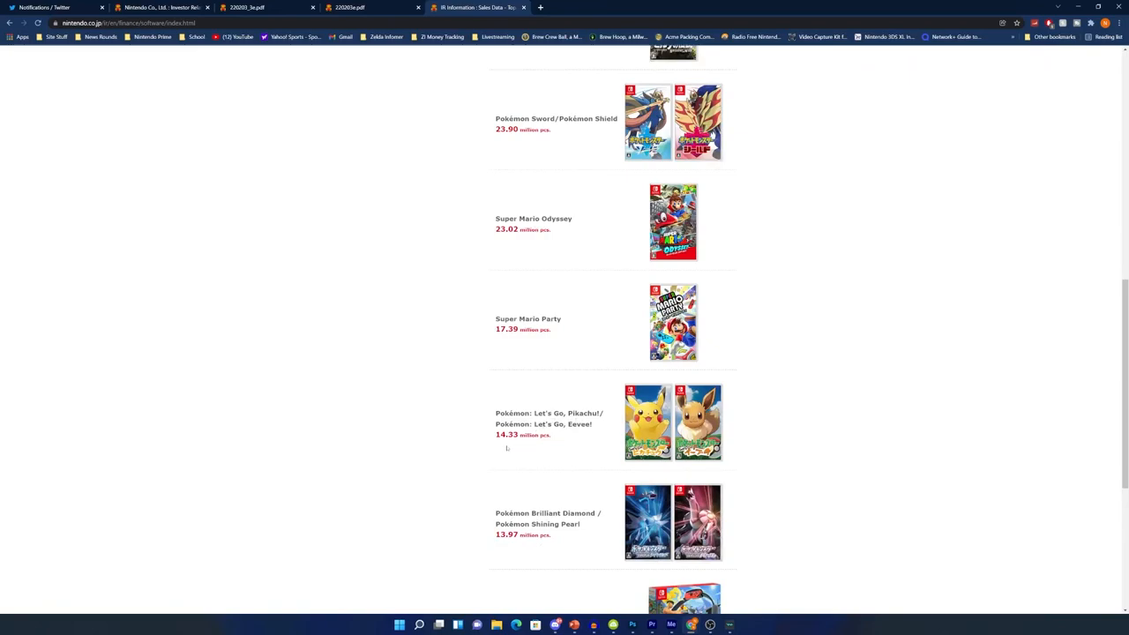
pyautogui.scroll(-3)
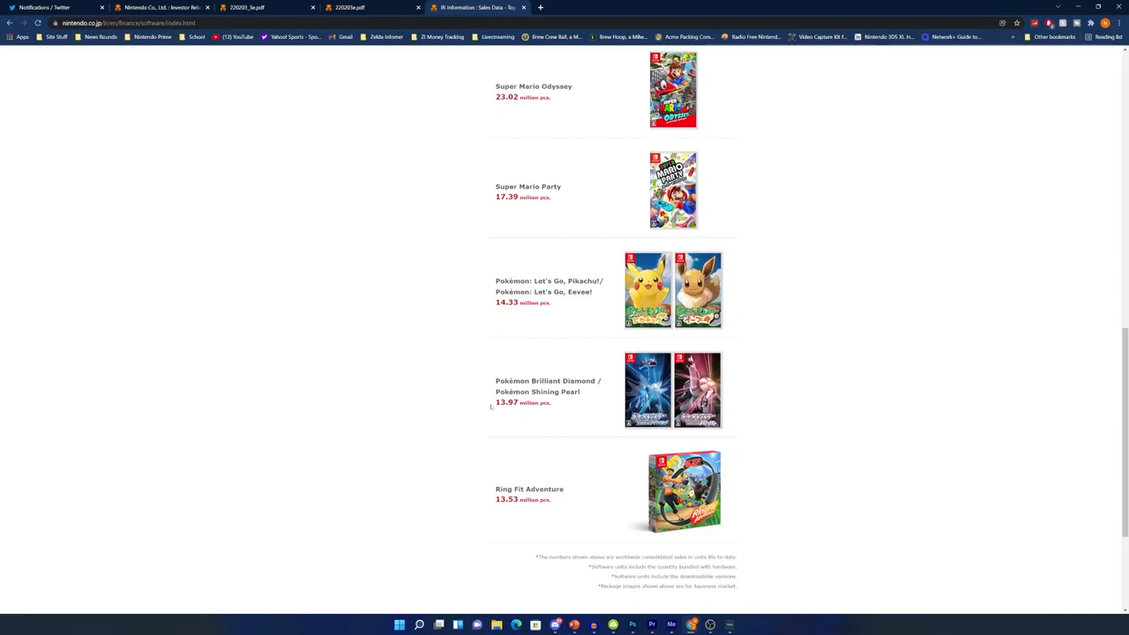
pyautogui.moveTo(546, 520)
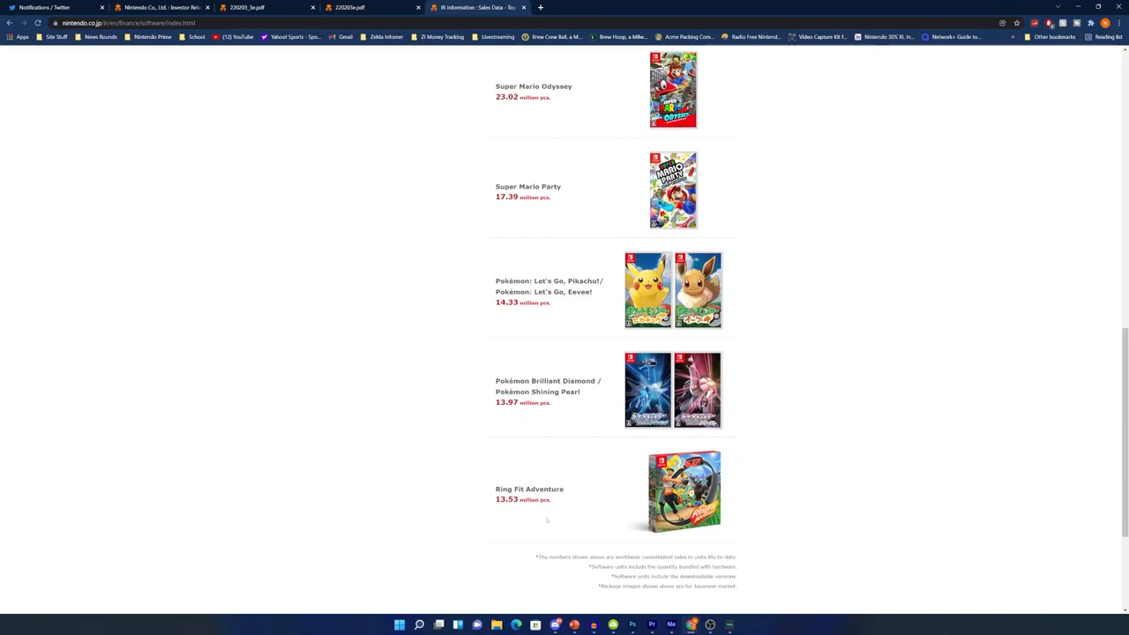
pyautogui.scroll(-3)
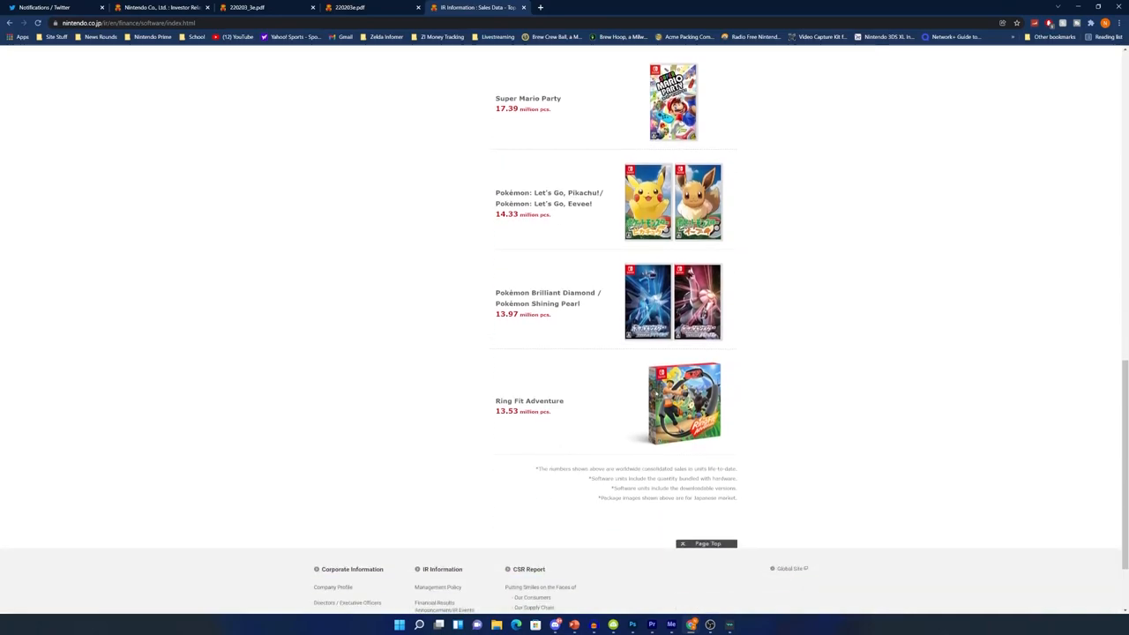
pyautogui.scroll(3)
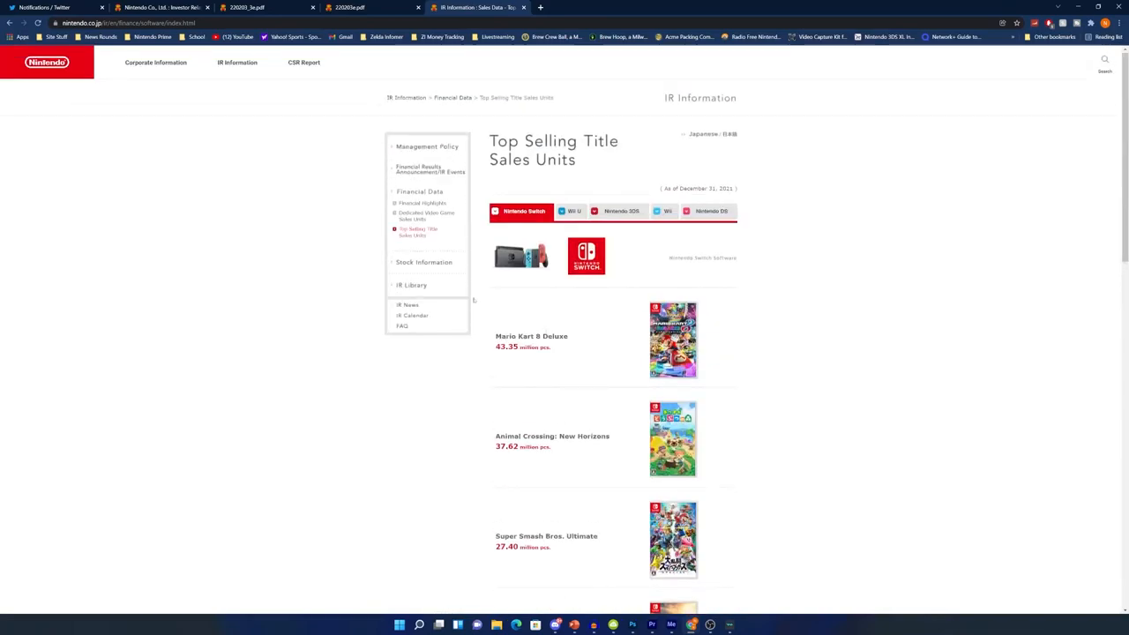
pyautogui.moveTo(427, 215)
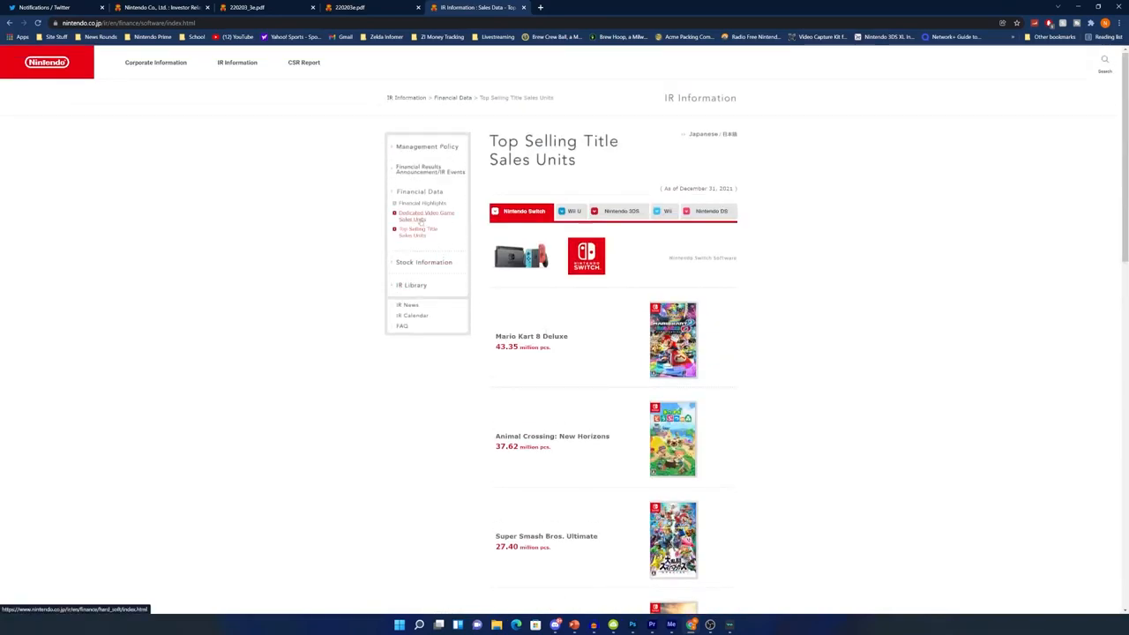
# Step: Go to Dedicated Video Game Sales Units from the sidebar and scroll into the console totals
pyautogui.click(427, 215)
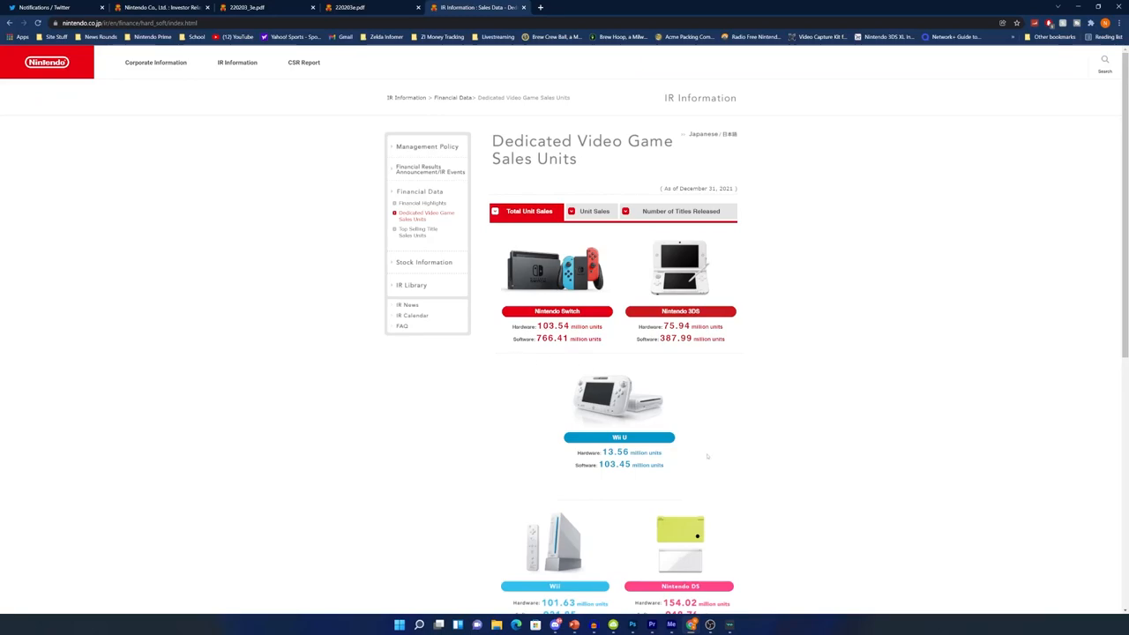
pyautogui.moveTo(757, 389)
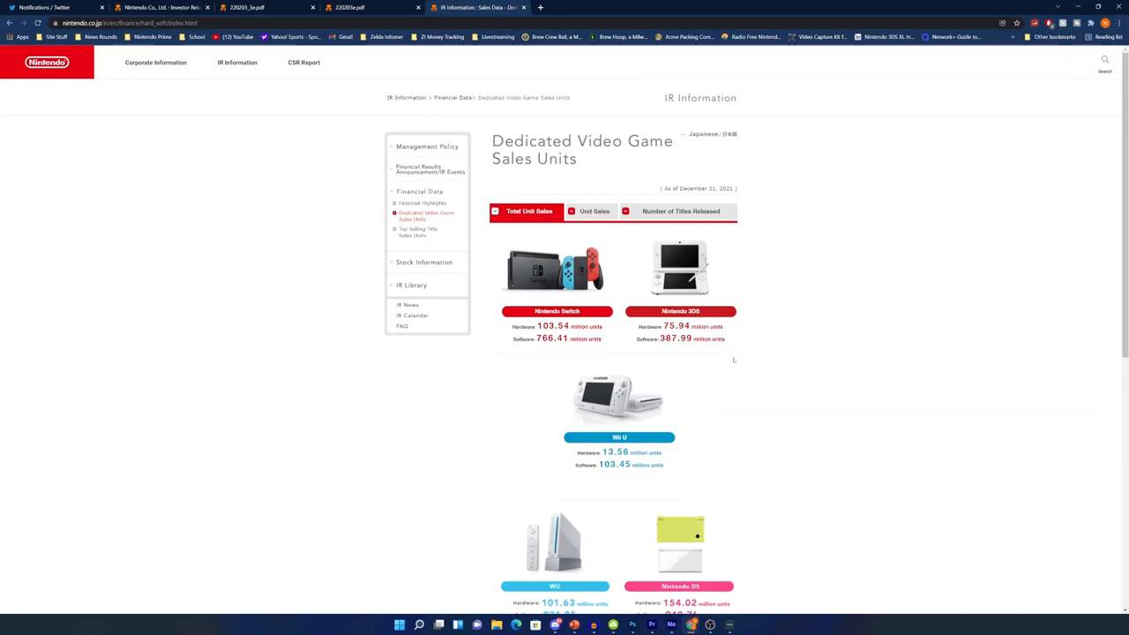
pyautogui.scroll(-3)
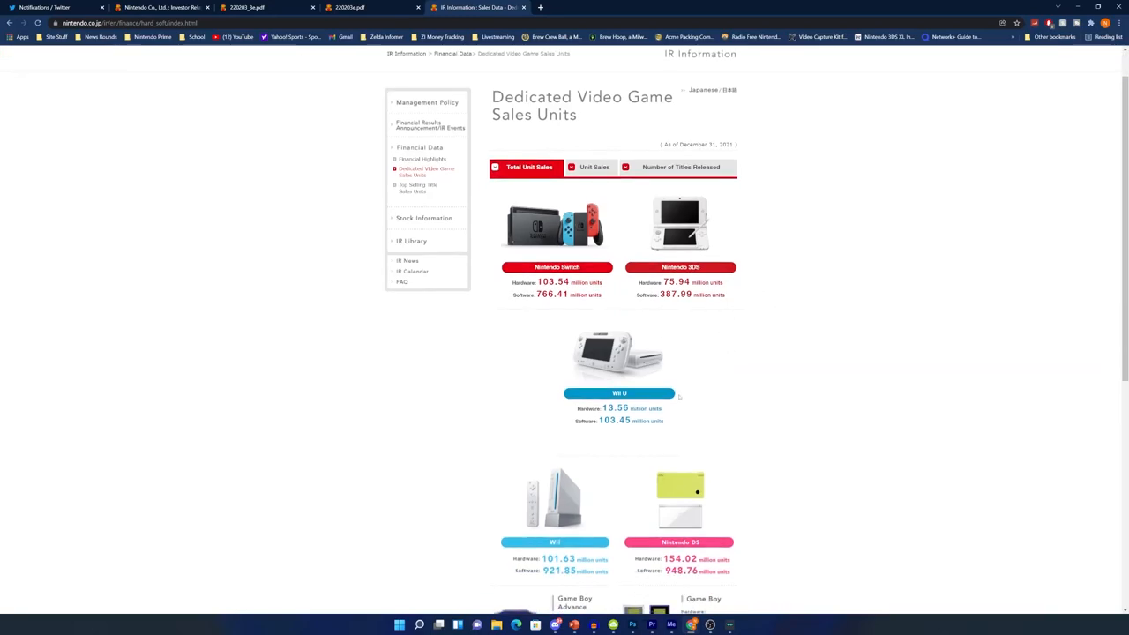
pyautogui.scroll(-3)
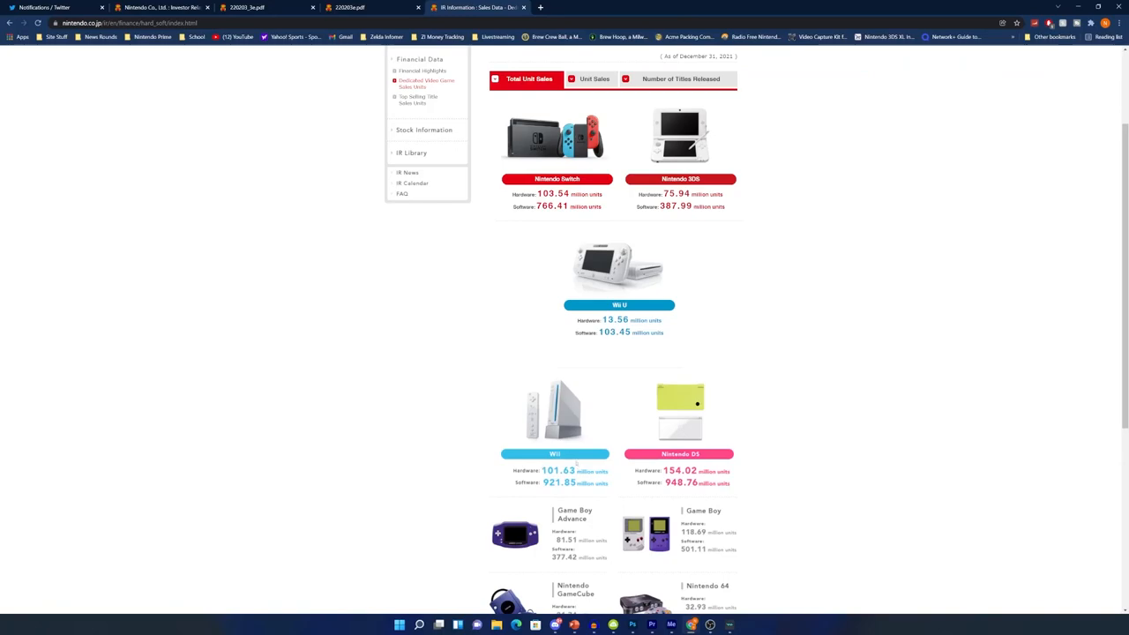
# Step: Scroll through every platform's lifetime totals down to Famicom/NES, then return to the top
pyautogui.scroll(-3)
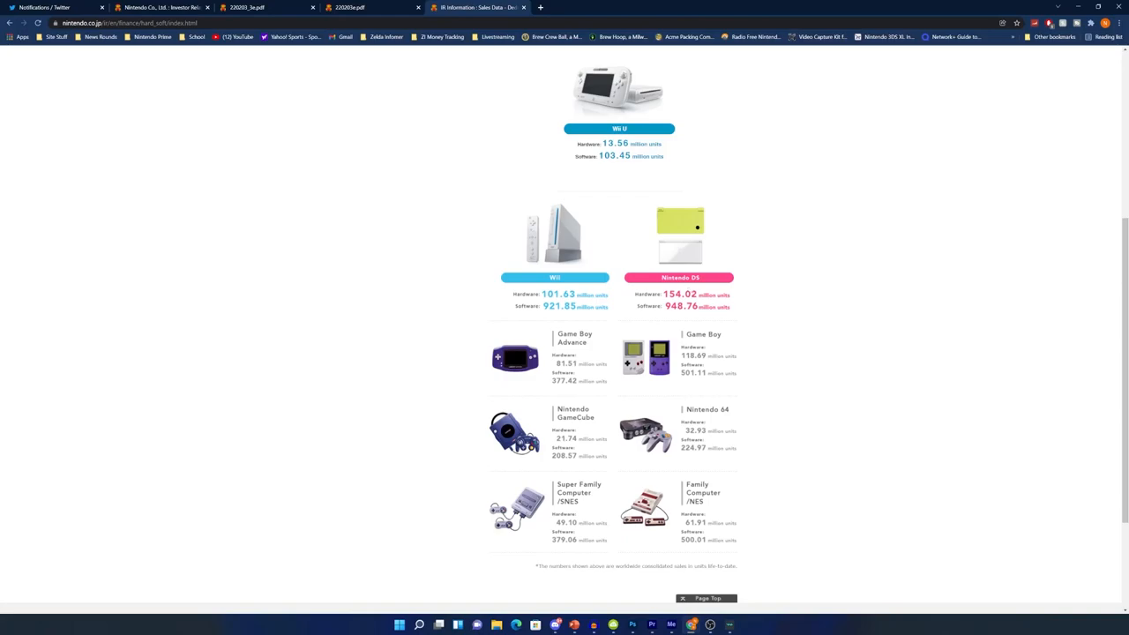
pyautogui.moveTo(749, 344)
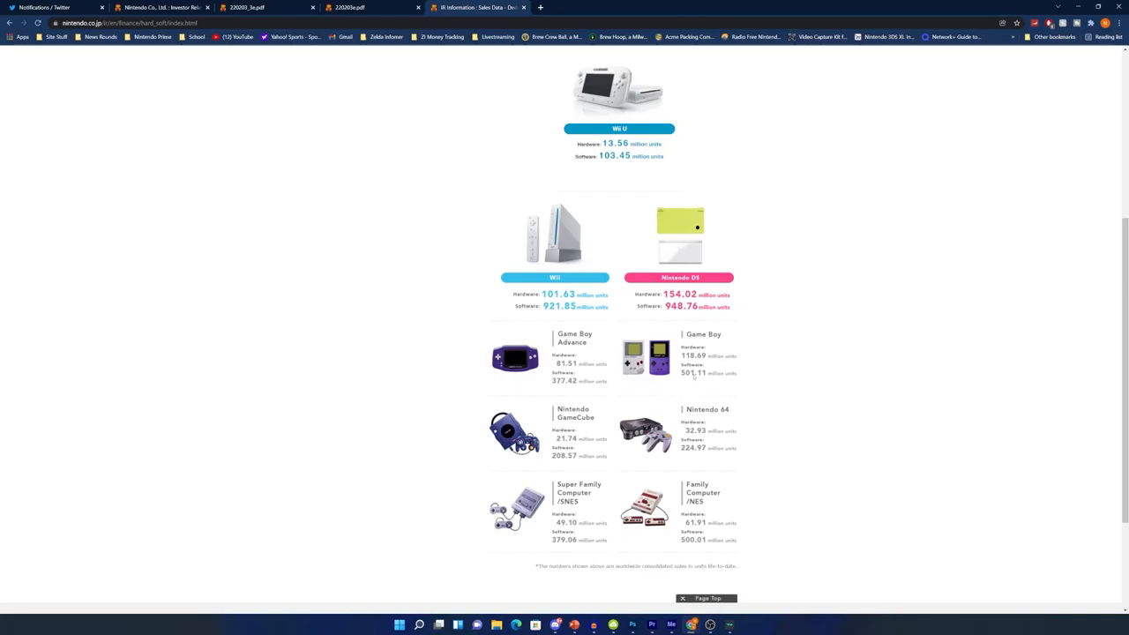
pyautogui.scroll(3)
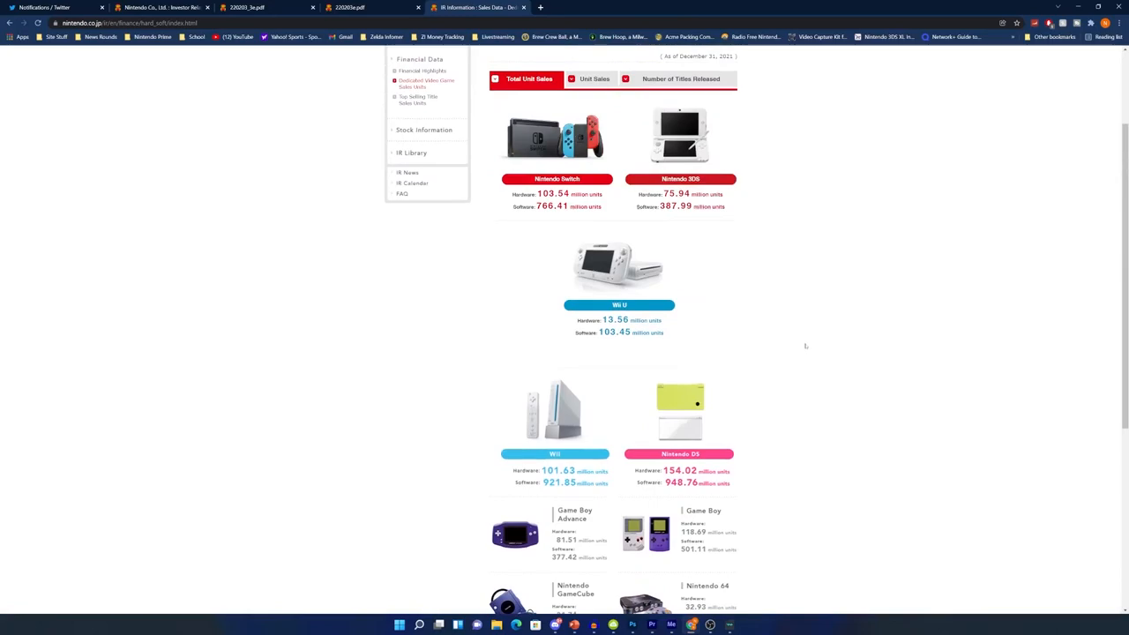
pyautogui.scroll(-3)
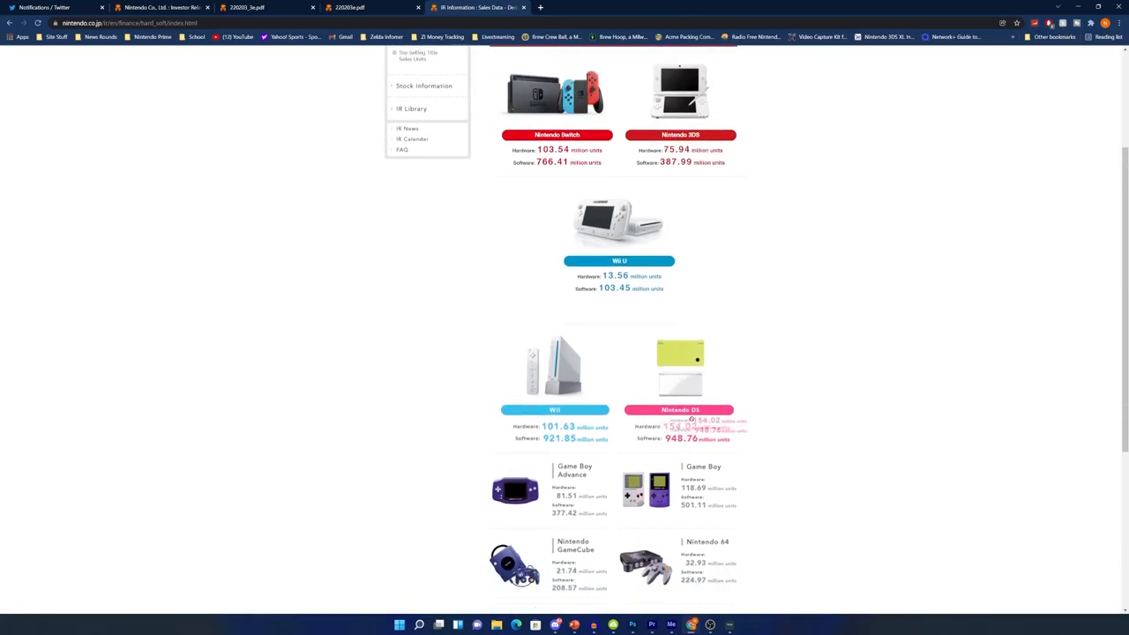
pyautogui.moveTo(756, 381)
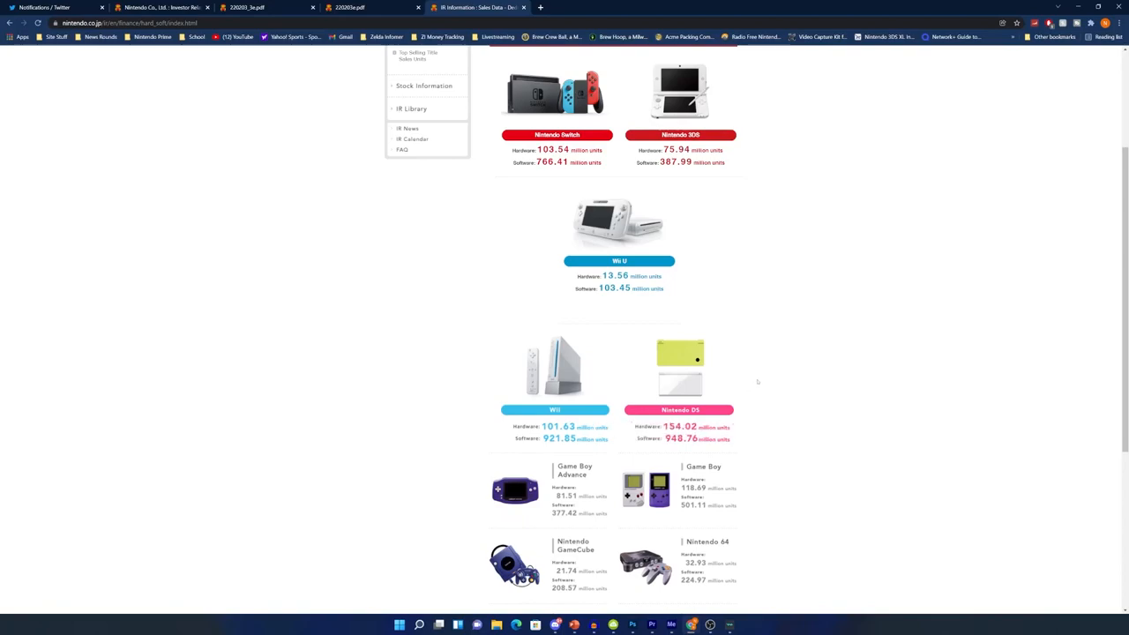
pyautogui.moveTo(747, 367)
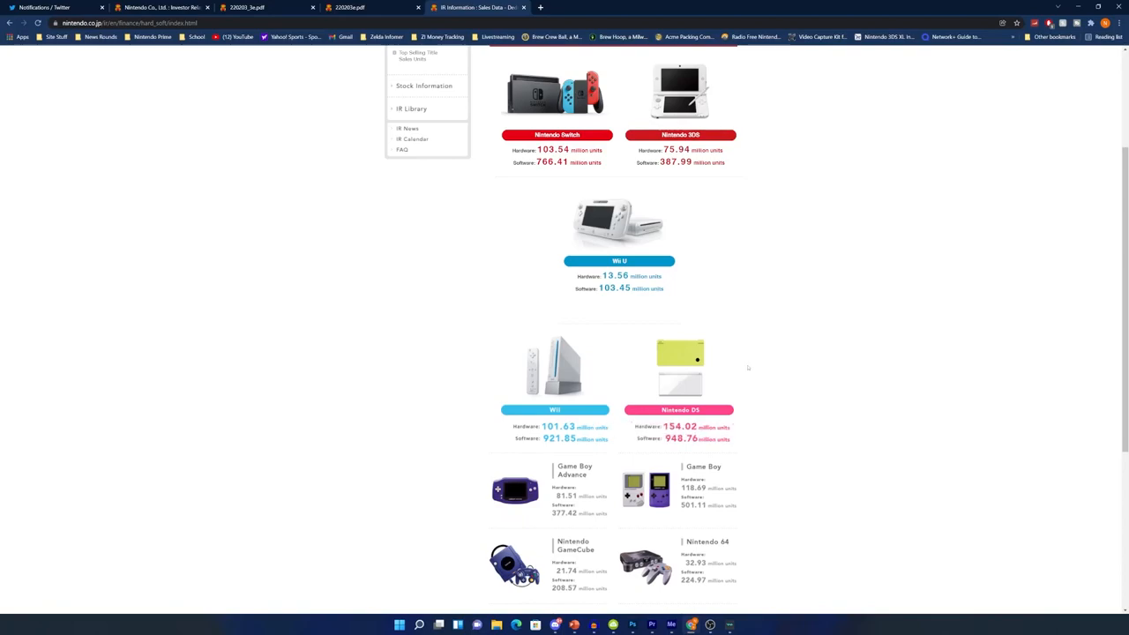
pyautogui.moveTo(801, 415)
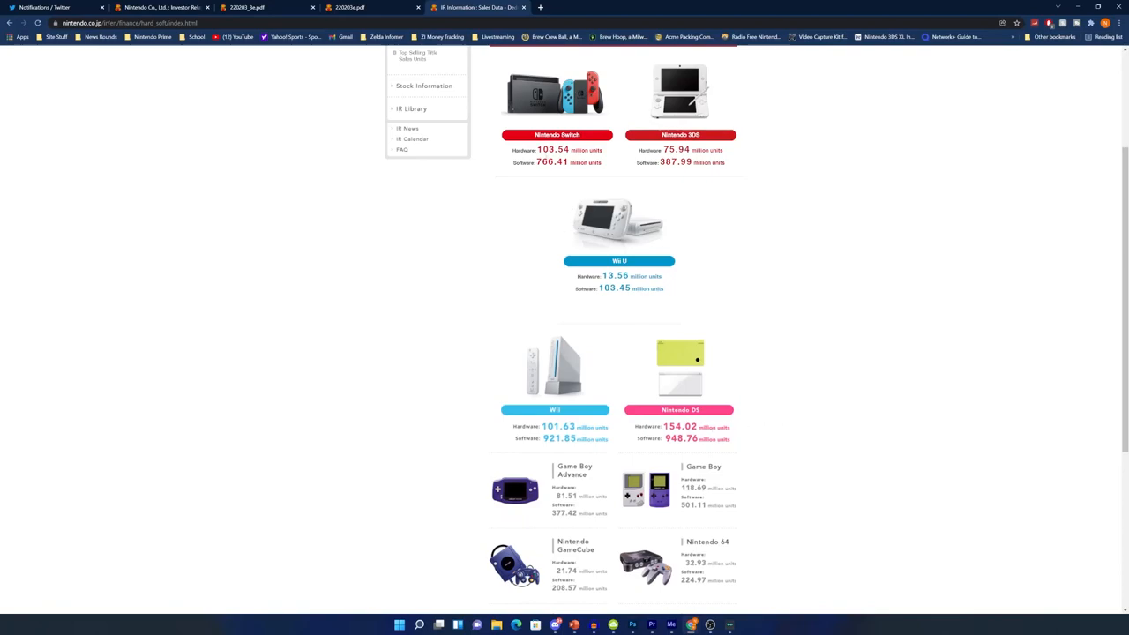
pyautogui.moveTo(564, 184)
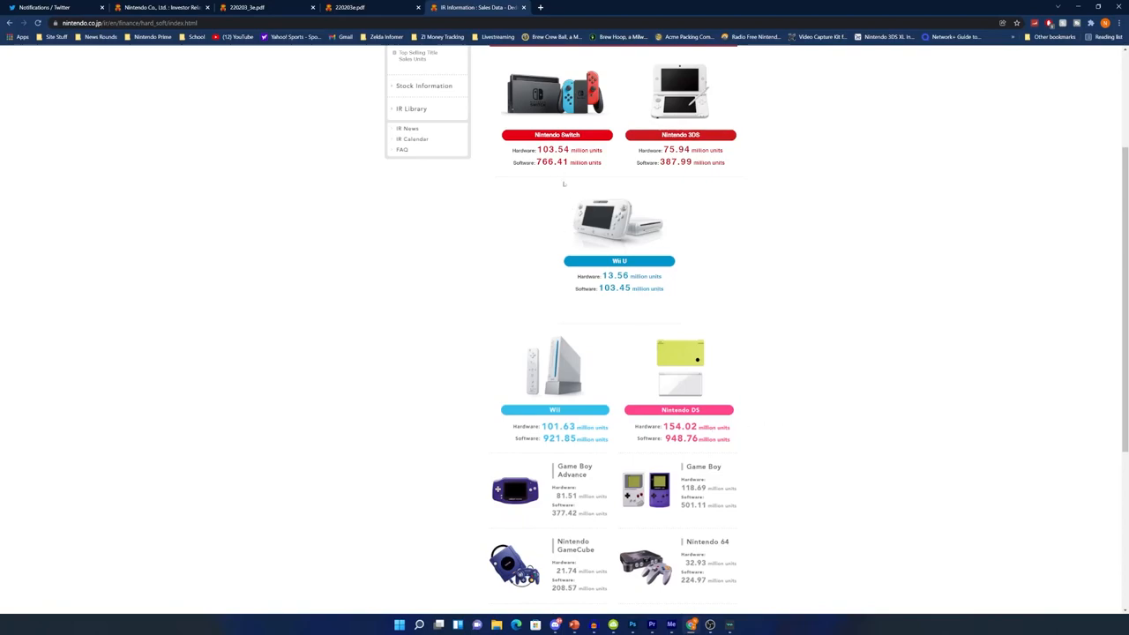
pyautogui.scroll(-3)
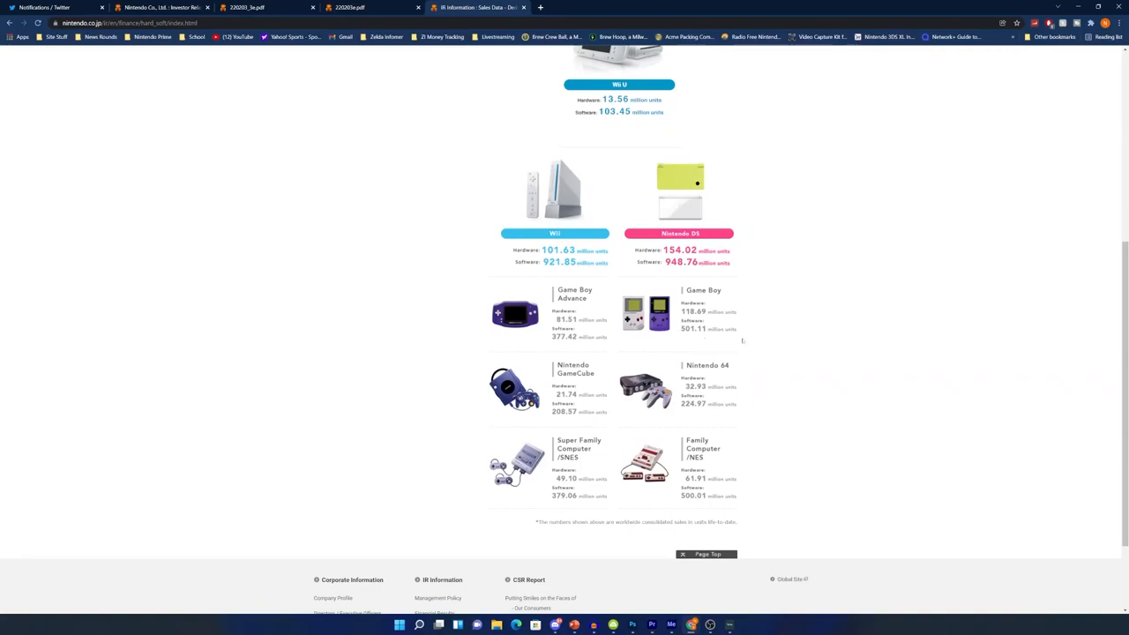
pyautogui.scroll(3)
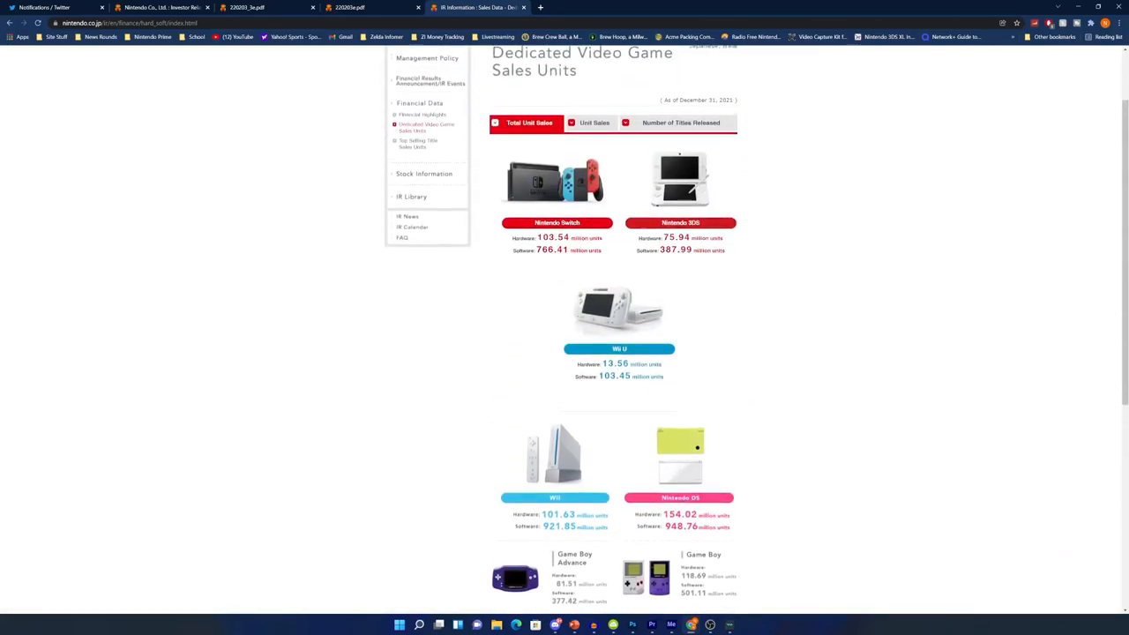
pyautogui.scroll(3)
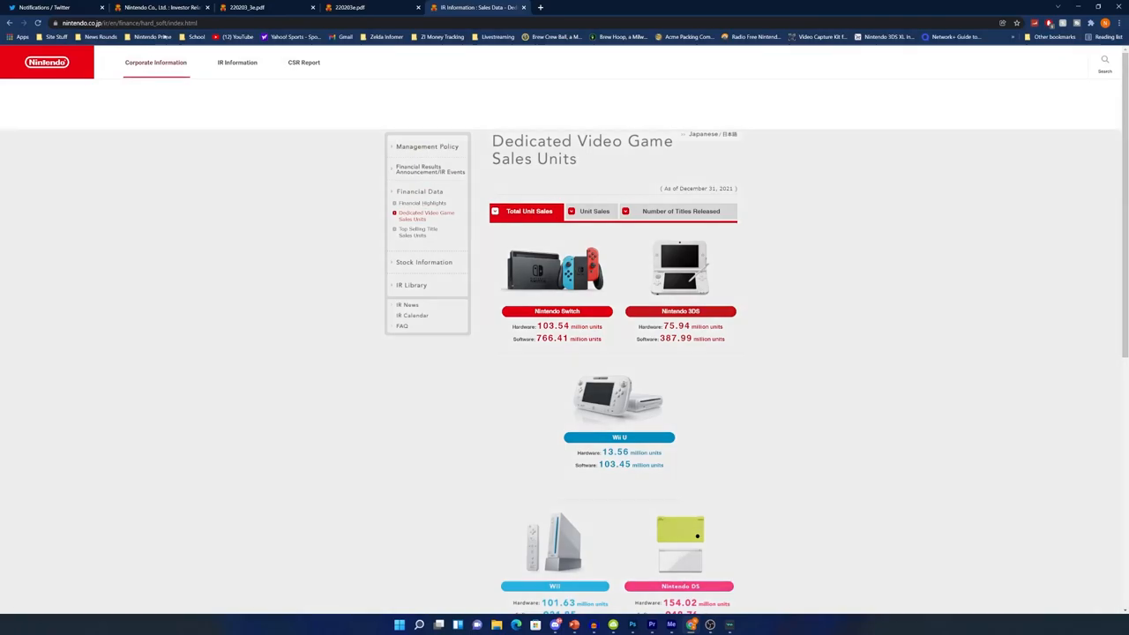
# Step: Switch to the 220203_3e.pdf tab and jump to its first page
pyautogui.click(236, 62)
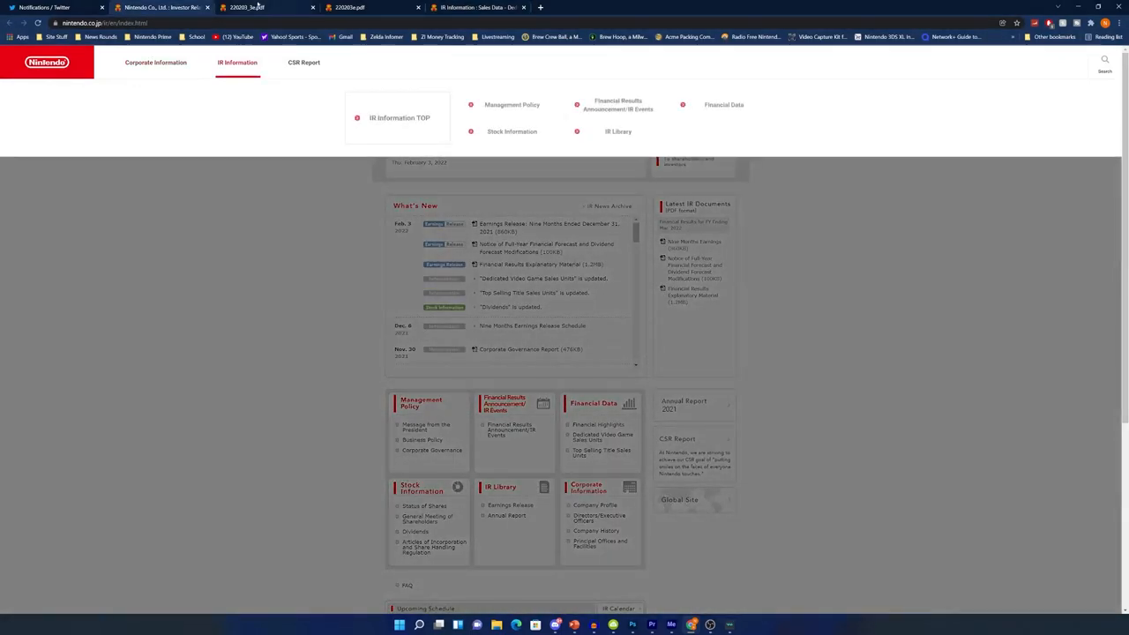
pyautogui.click(265, 7)
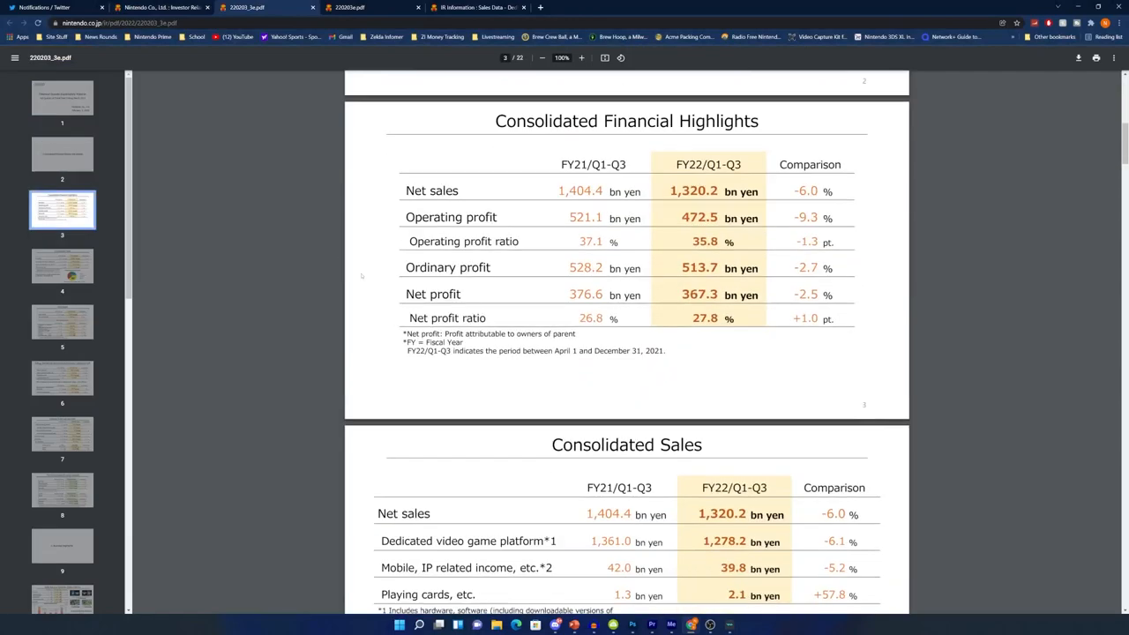
pyautogui.click(62, 97)
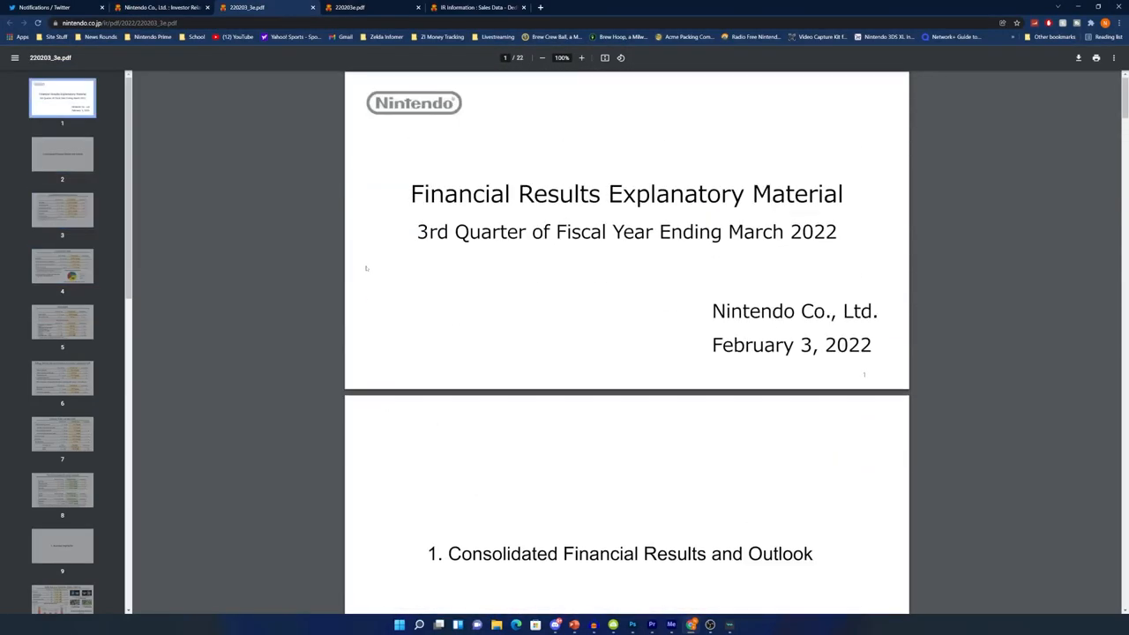
# Step: Scroll through the consolidated highlights and Consolidated Sales to Gross Profit
pyautogui.scroll(-3)
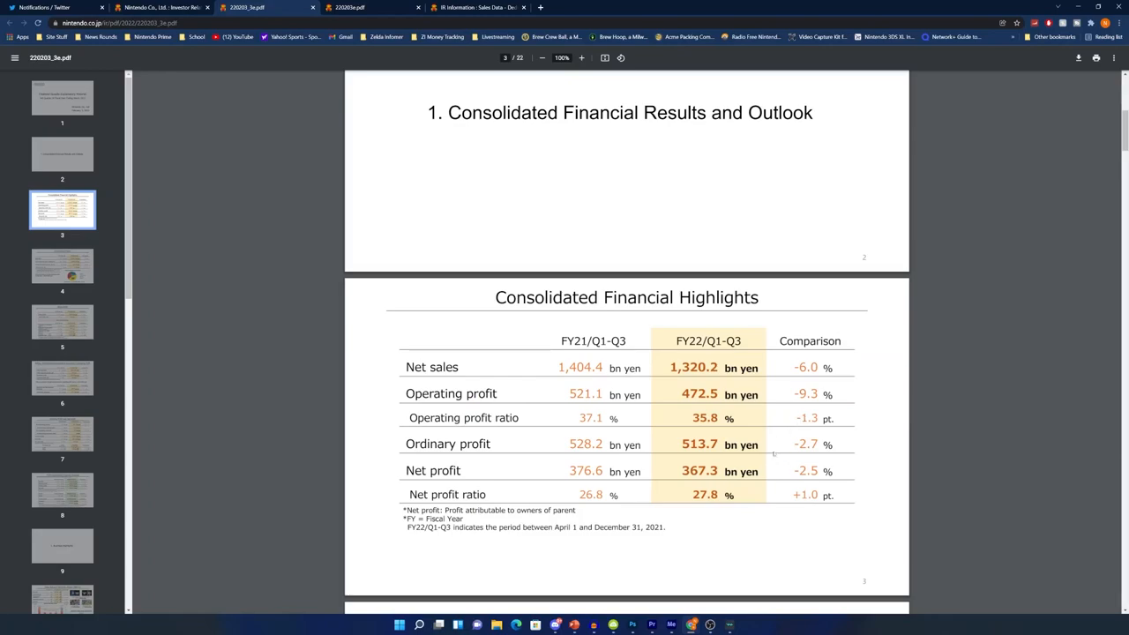
pyautogui.scroll(-3)
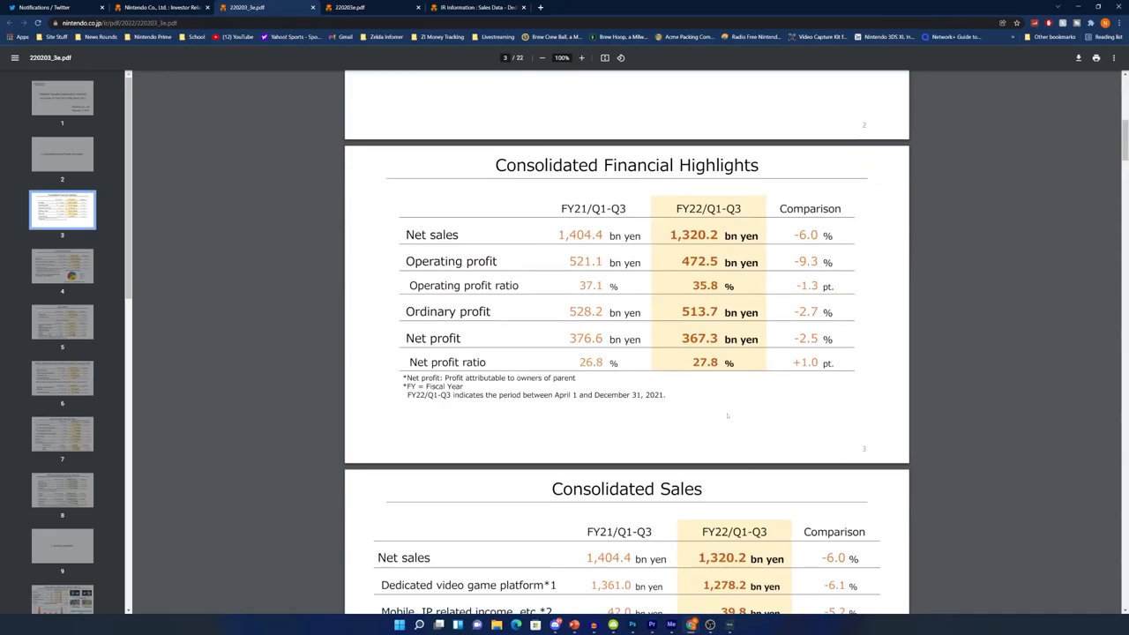
pyautogui.scroll(-3)
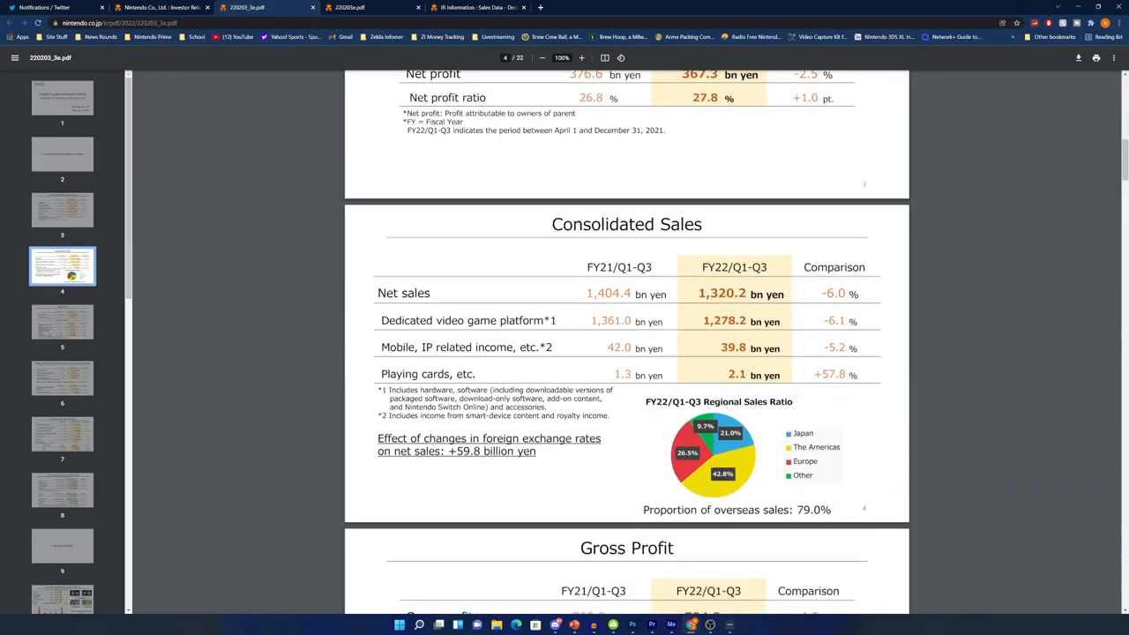
pyautogui.scroll(-3)
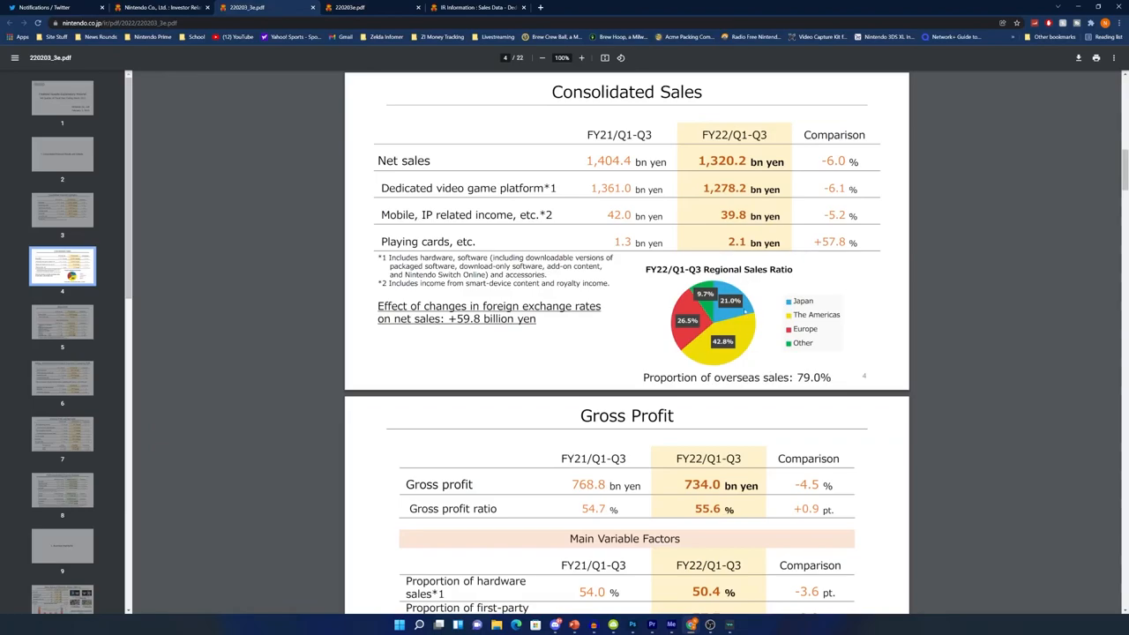
# Step: Scroll past Gross Profit, SG&A, Ordinary Profit and FY22 forecast slides to Business Highlights
pyautogui.scroll(-3)
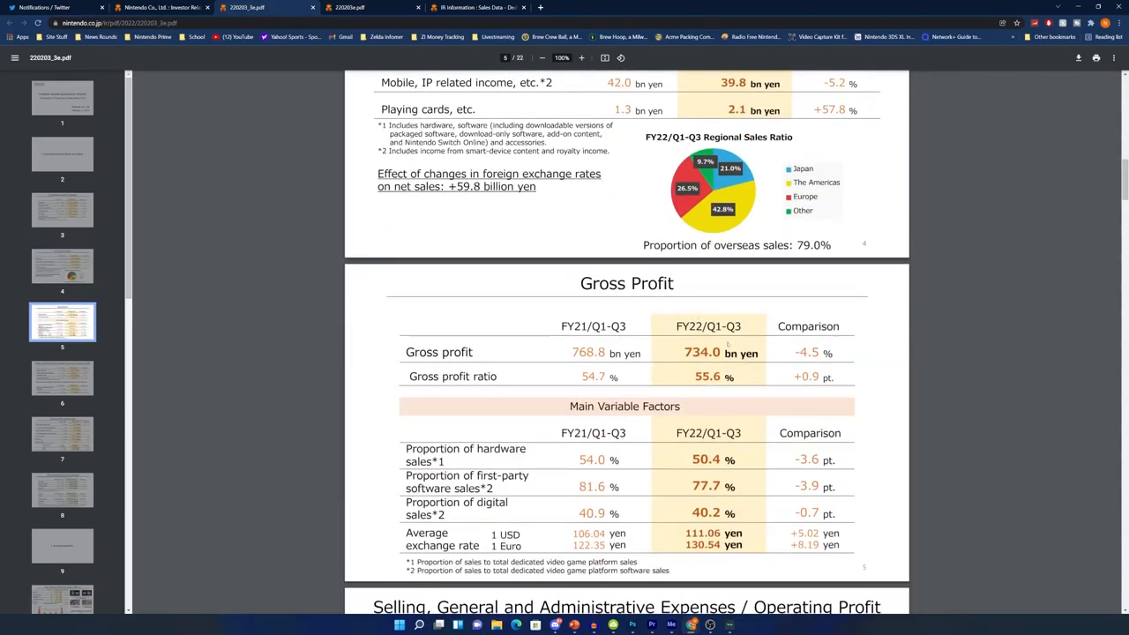
pyautogui.moveTo(666, 352)
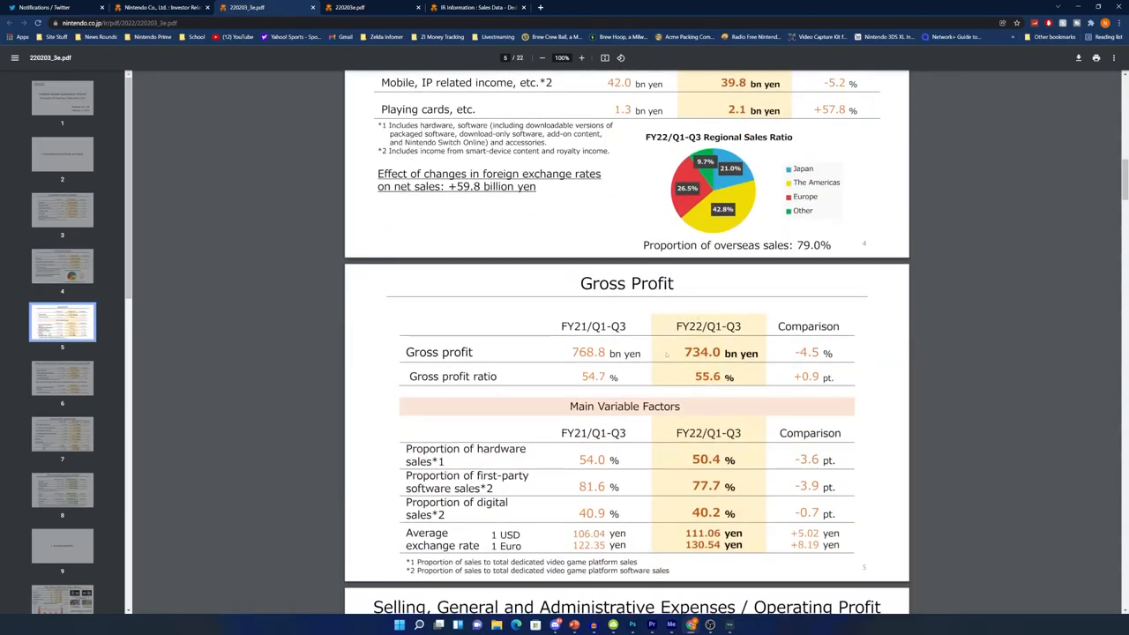
pyautogui.scroll(-3)
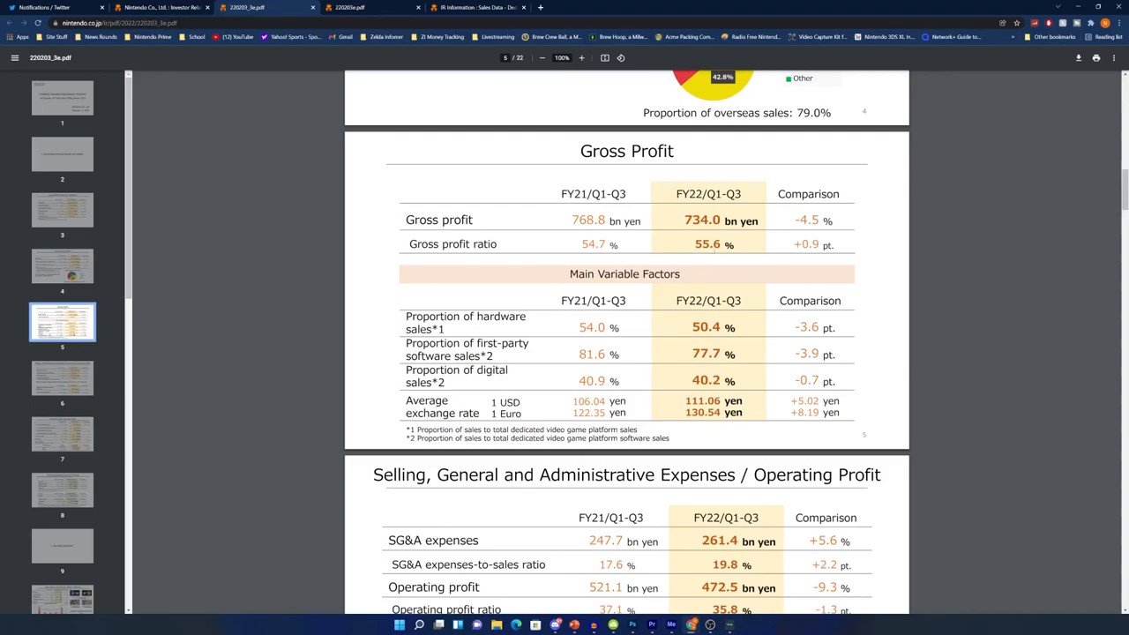
pyautogui.scroll(-3)
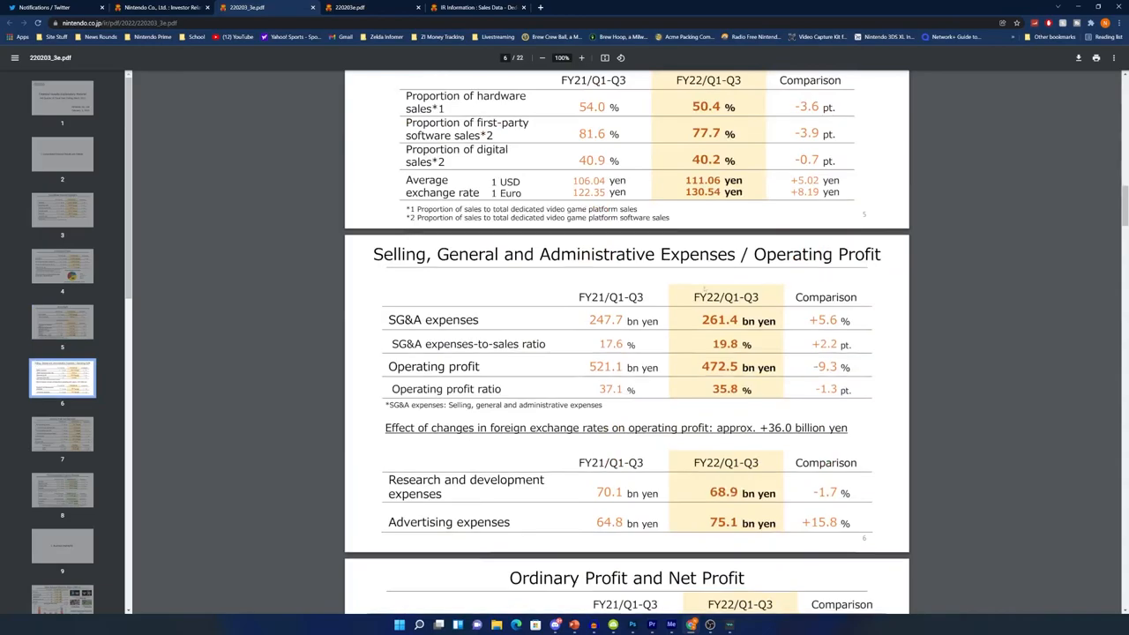
pyautogui.scroll(-3)
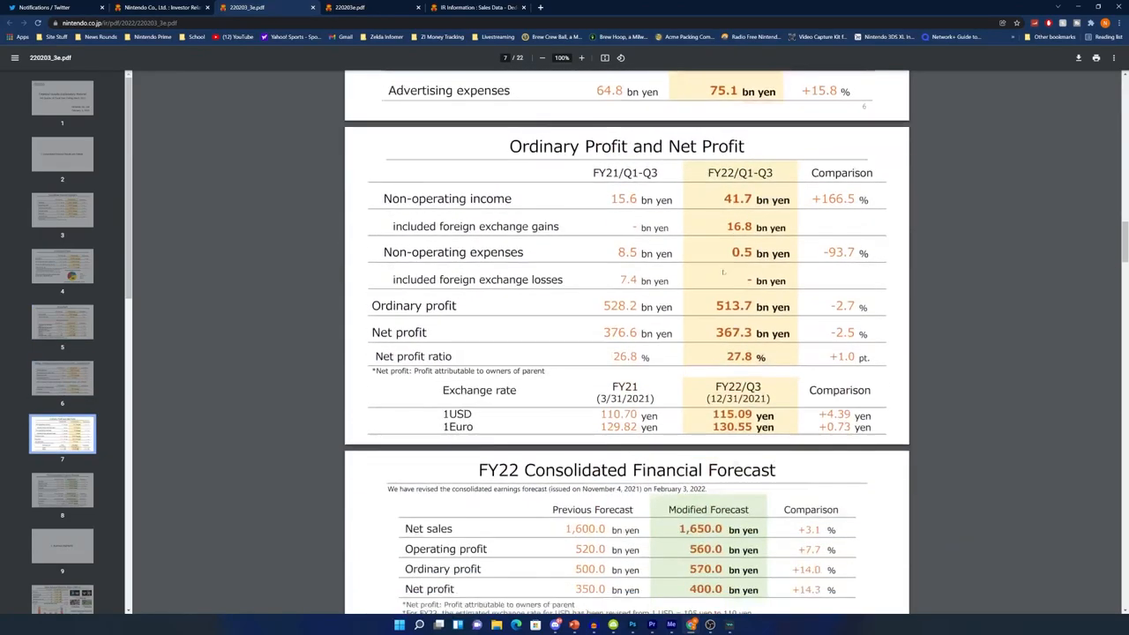
pyautogui.scroll(-3)
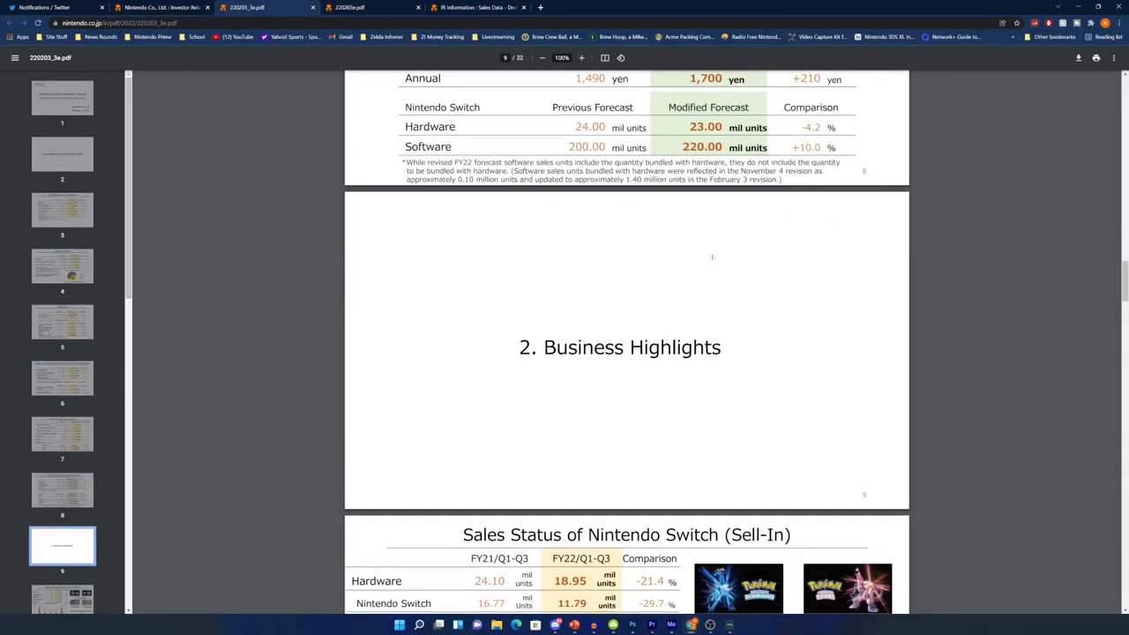
# Step: Scroll through the Switch Sell-In and Hardware Sell-Through slides to First-Party Software Sell-Through
pyautogui.scroll(-3)
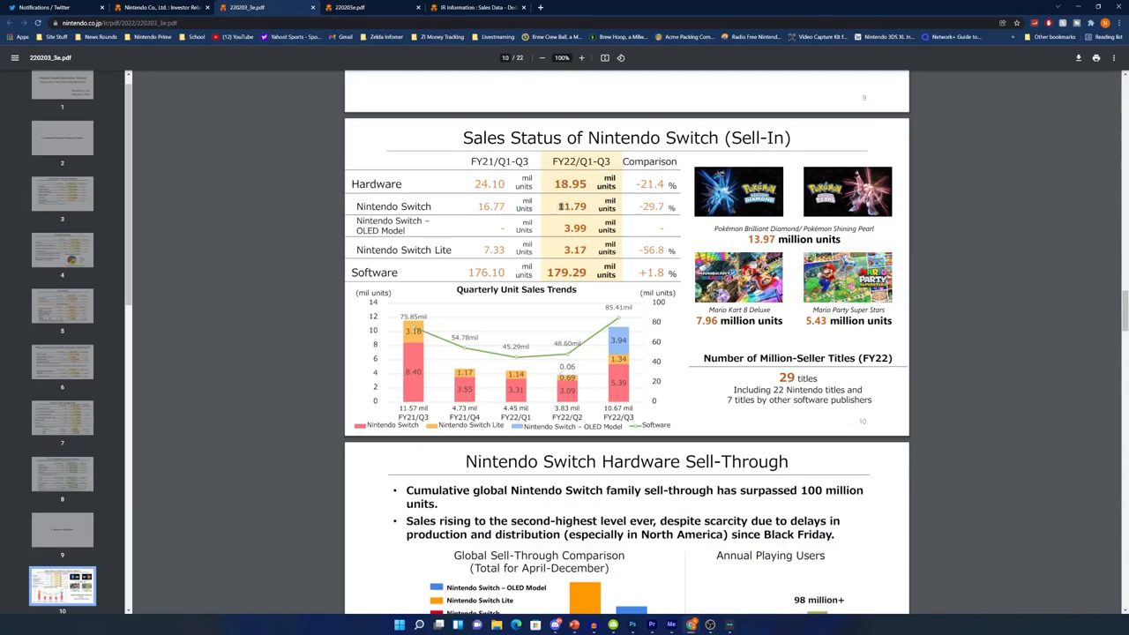
pyautogui.scroll(-3)
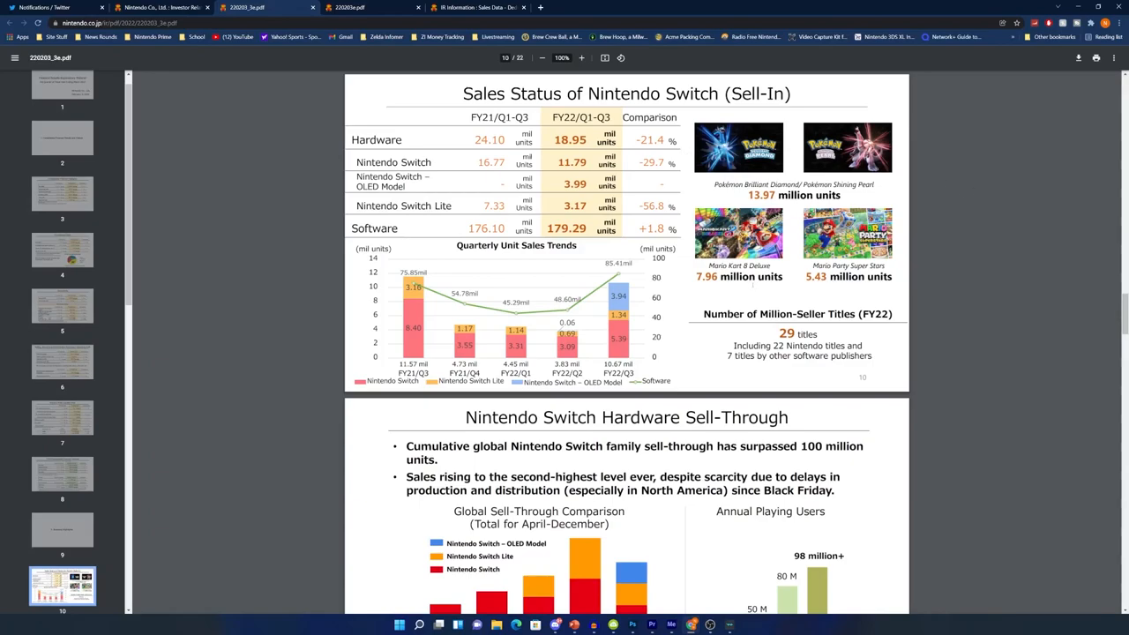
pyautogui.scroll(-3)
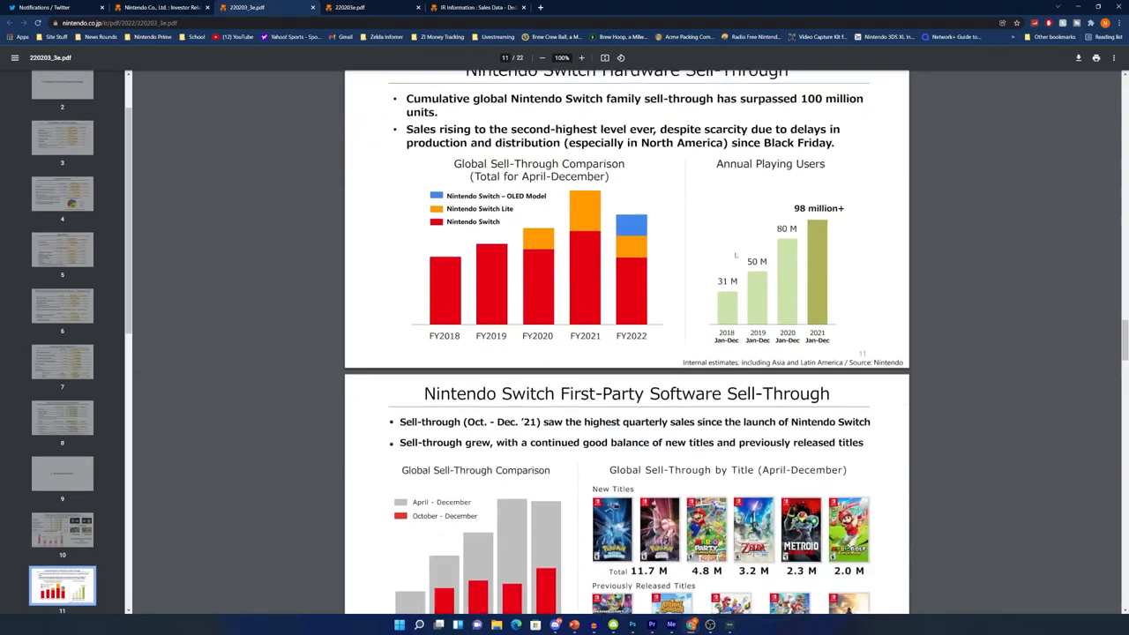
# Step: Scroll past Digital Sales to the Announced January–March 2022 Products slide
pyautogui.scroll(-3)
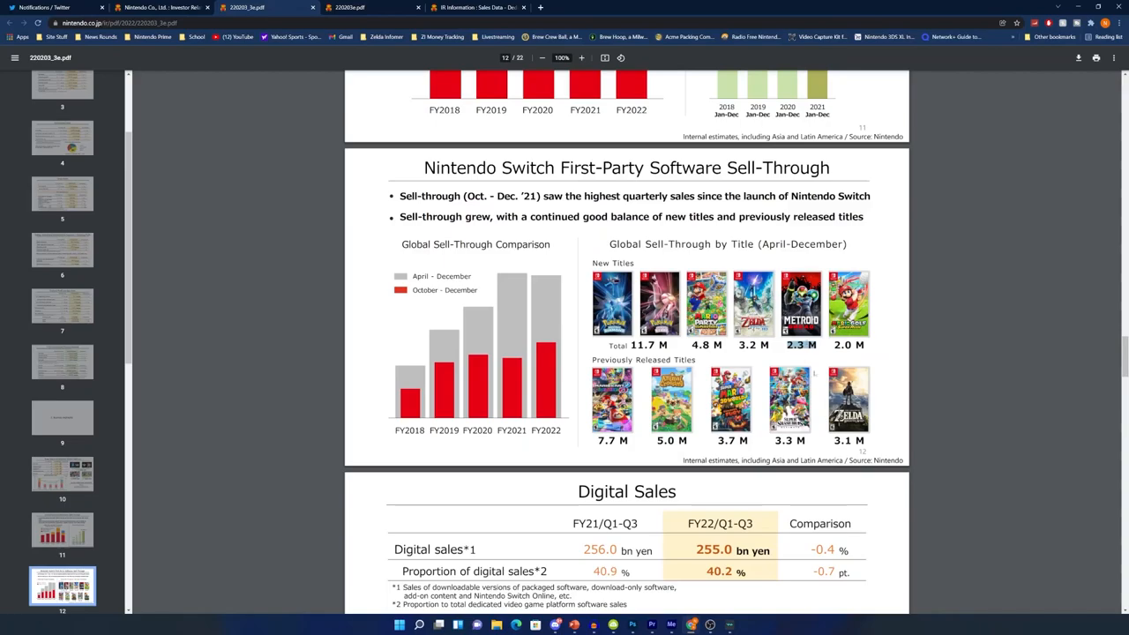
pyautogui.moveTo(889, 398)
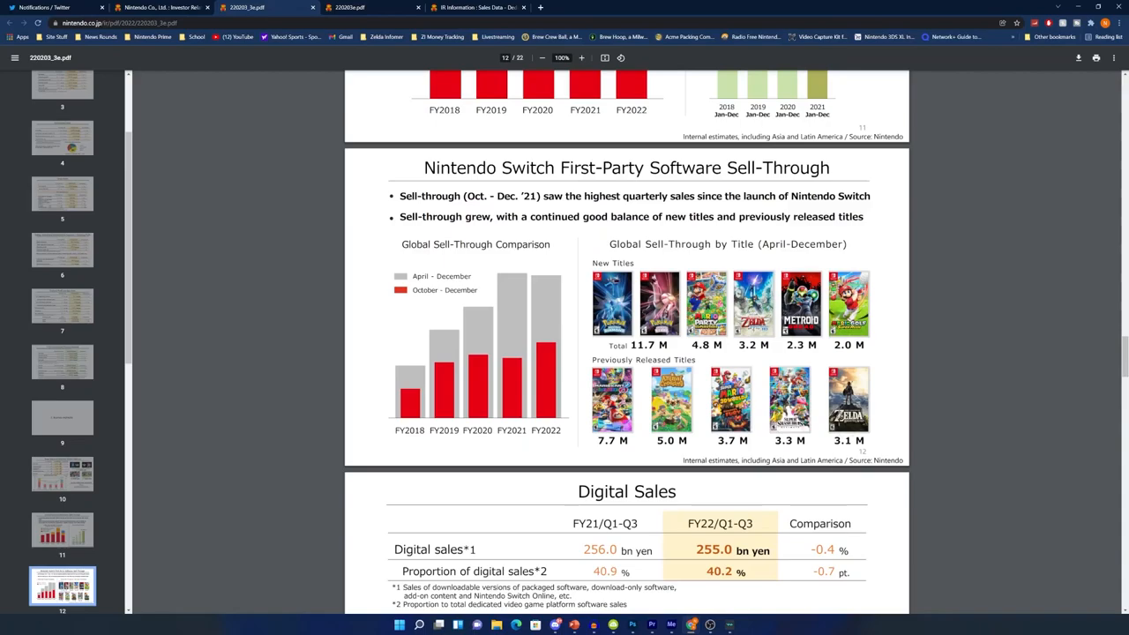
pyautogui.scroll(-3)
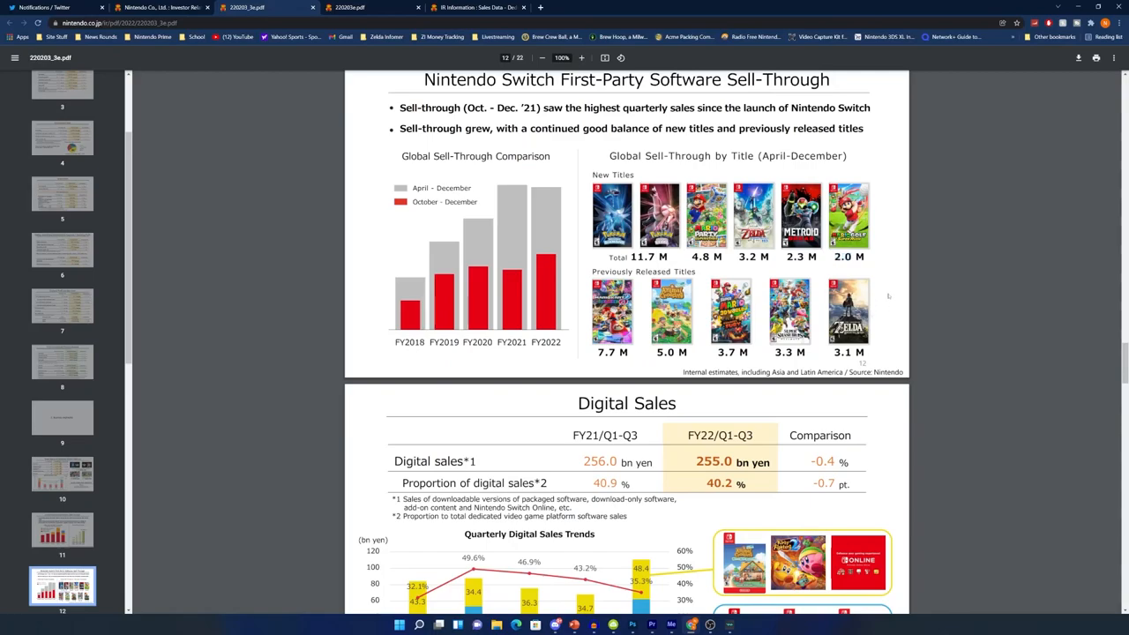
pyautogui.moveTo(820, 272)
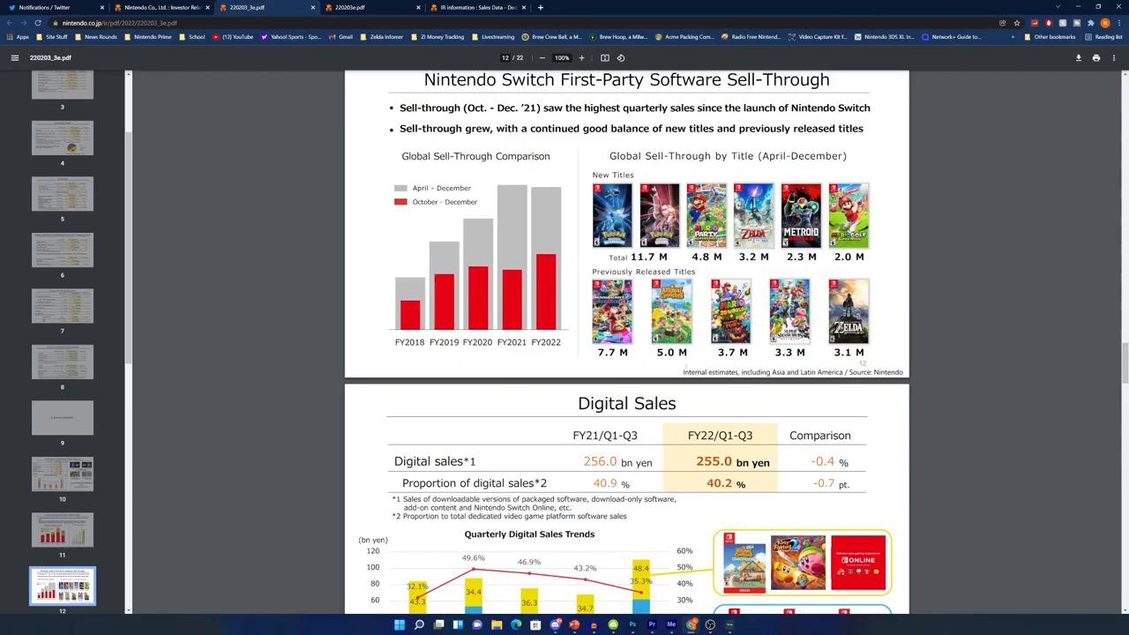
pyautogui.scroll(3)
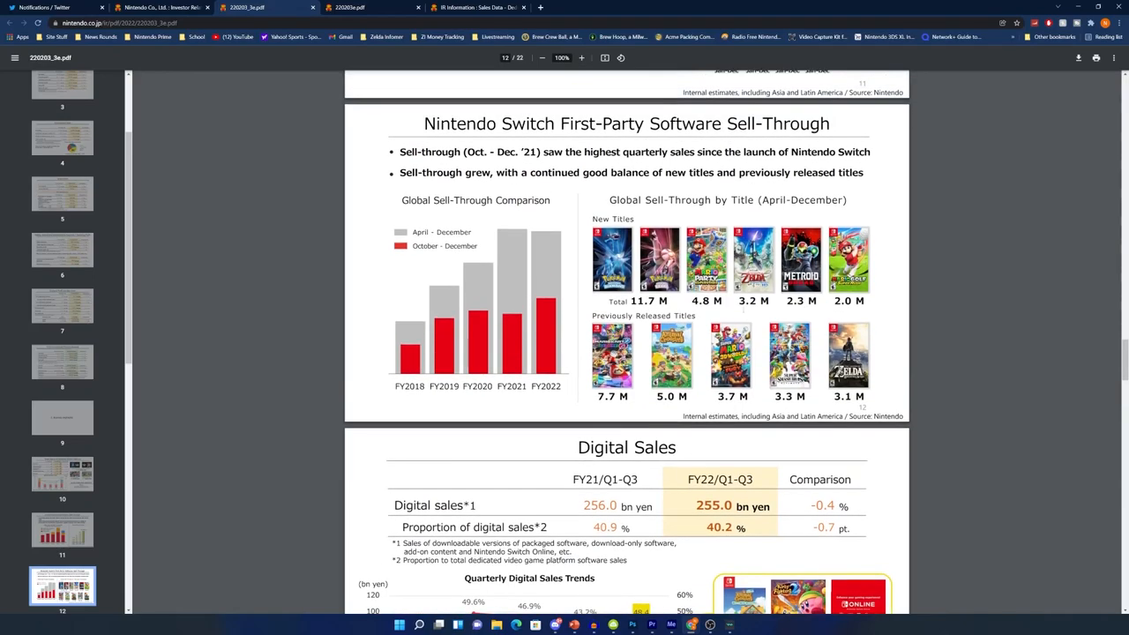
pyautogui.scroll(-3)
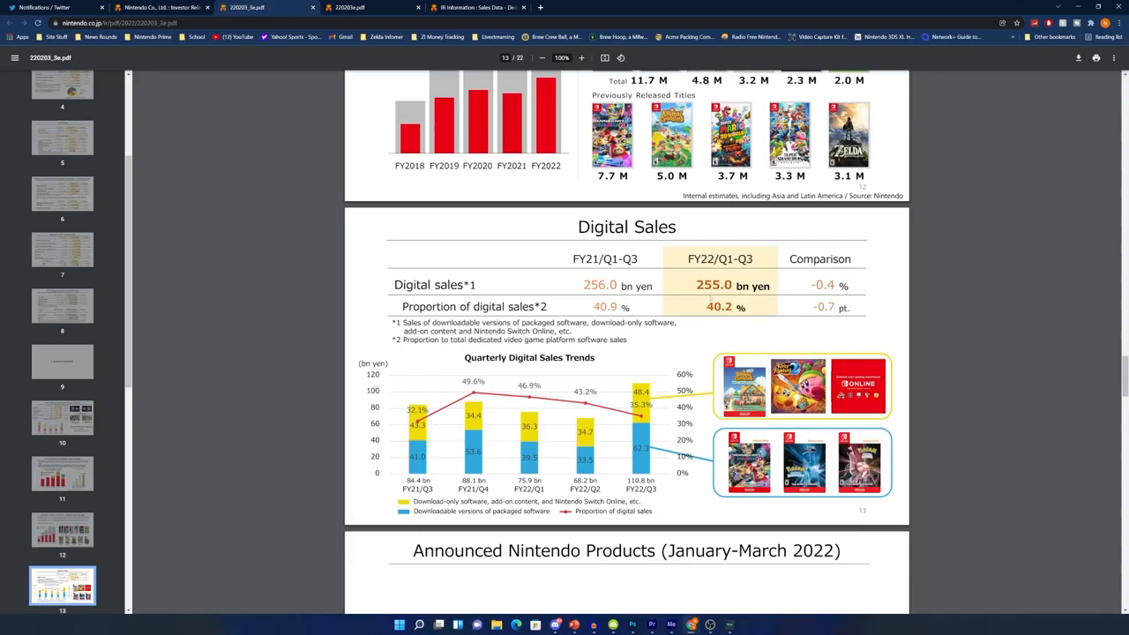
# Step: Continue through the '3. Reference' divider to Million-Seller Titles and Key Indicators
pyautogui.scroll(-3)
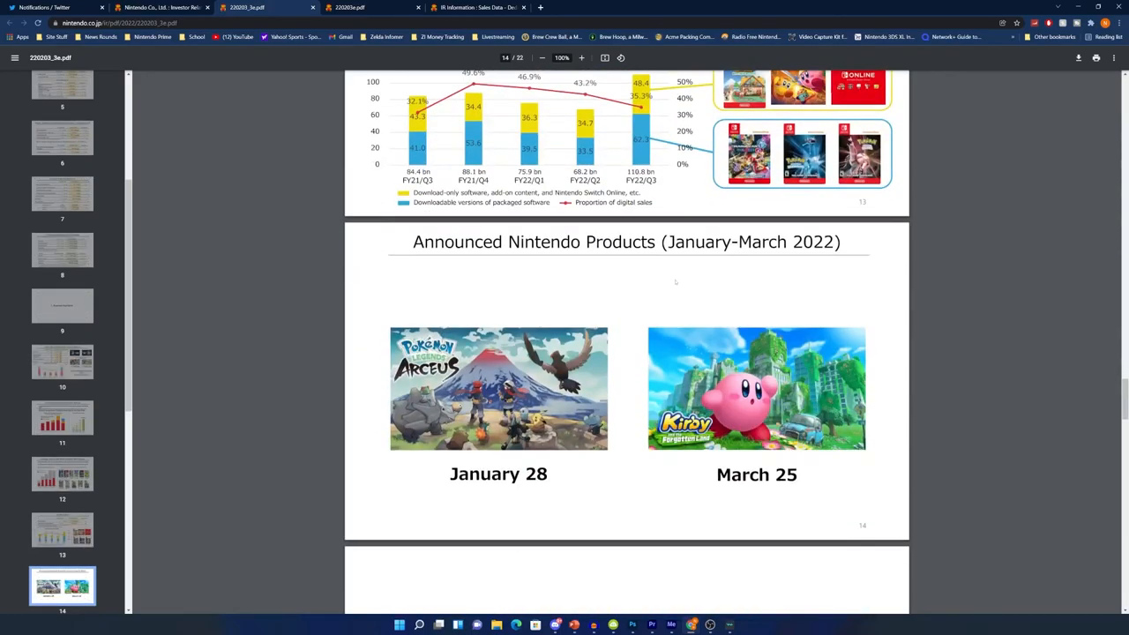
pyautogui.scroll(-3)
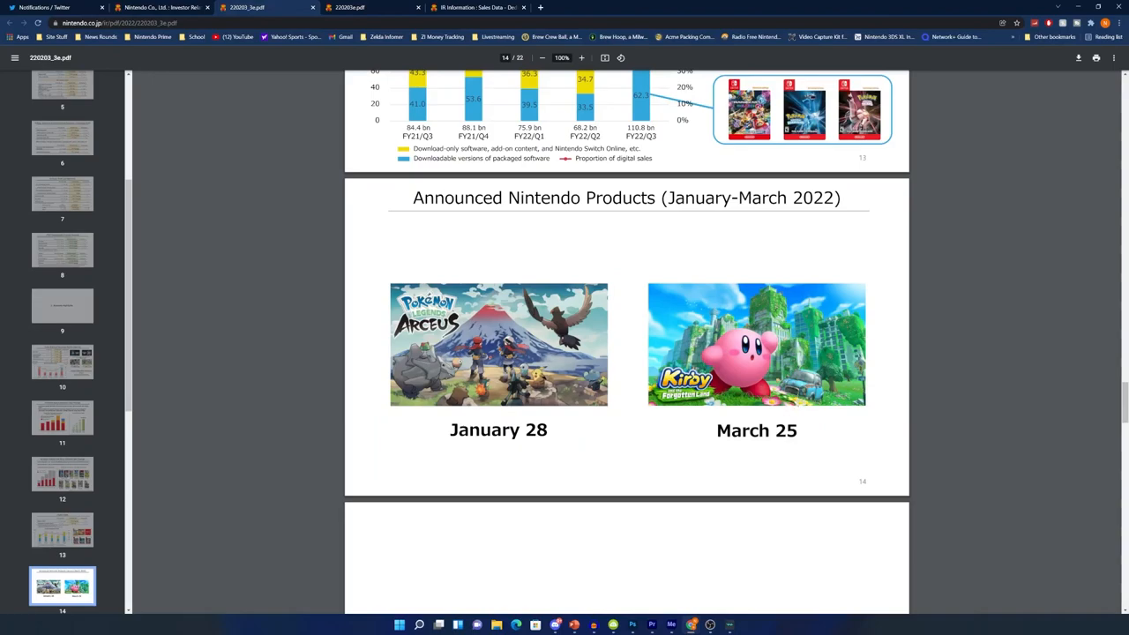
pyautogui.scroll(-3)
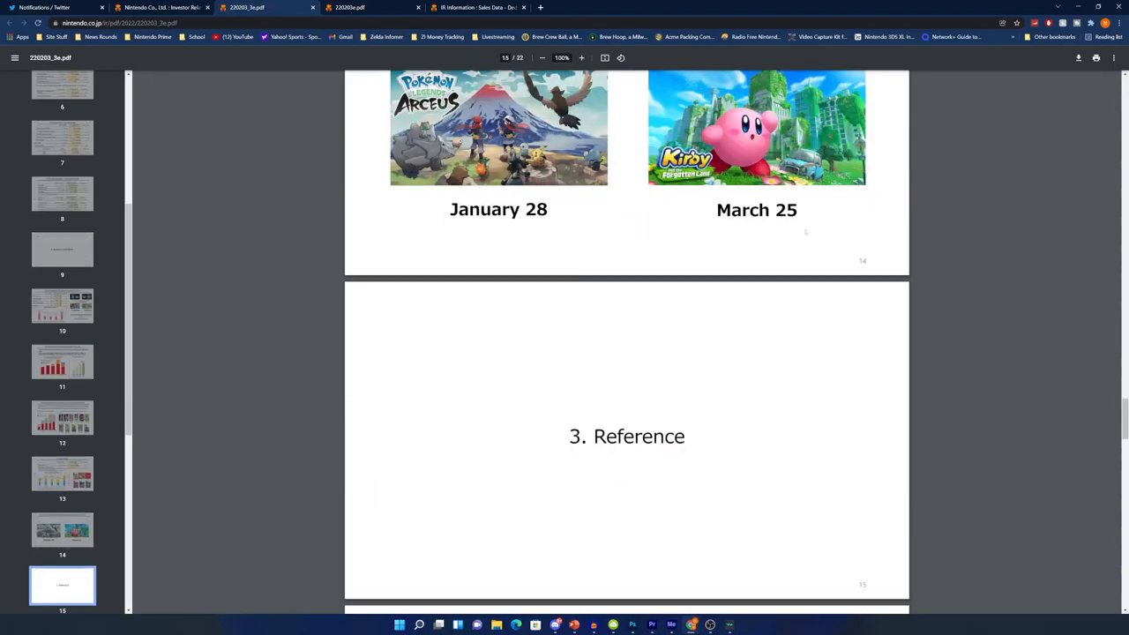
pyautogui.moveTo(701, 210)
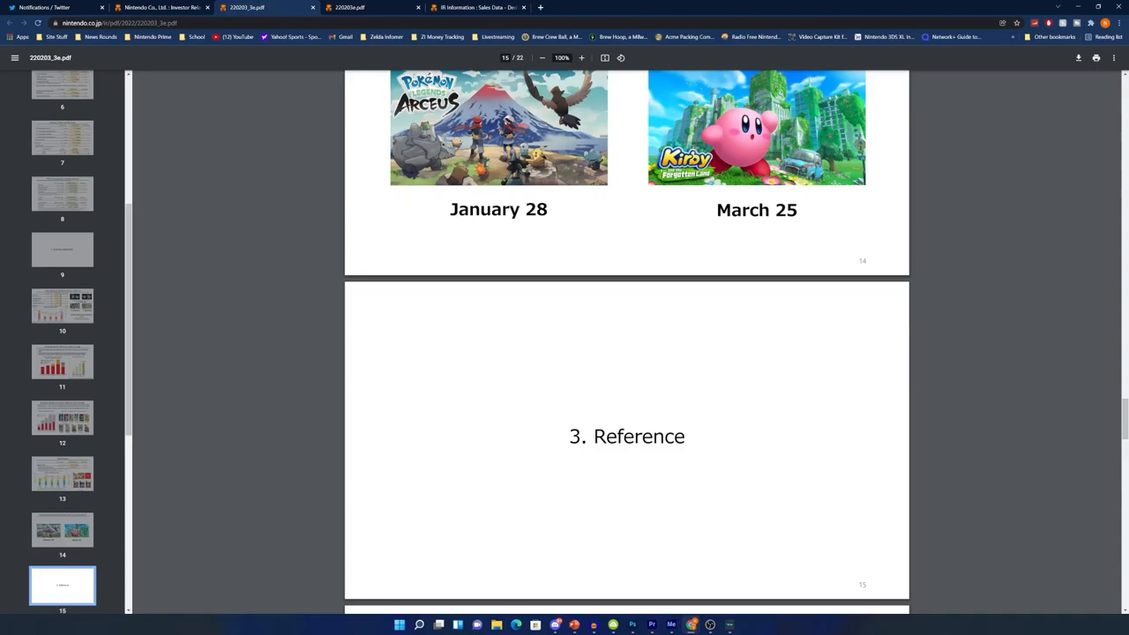
pyautogui.moveTo(698, 227)
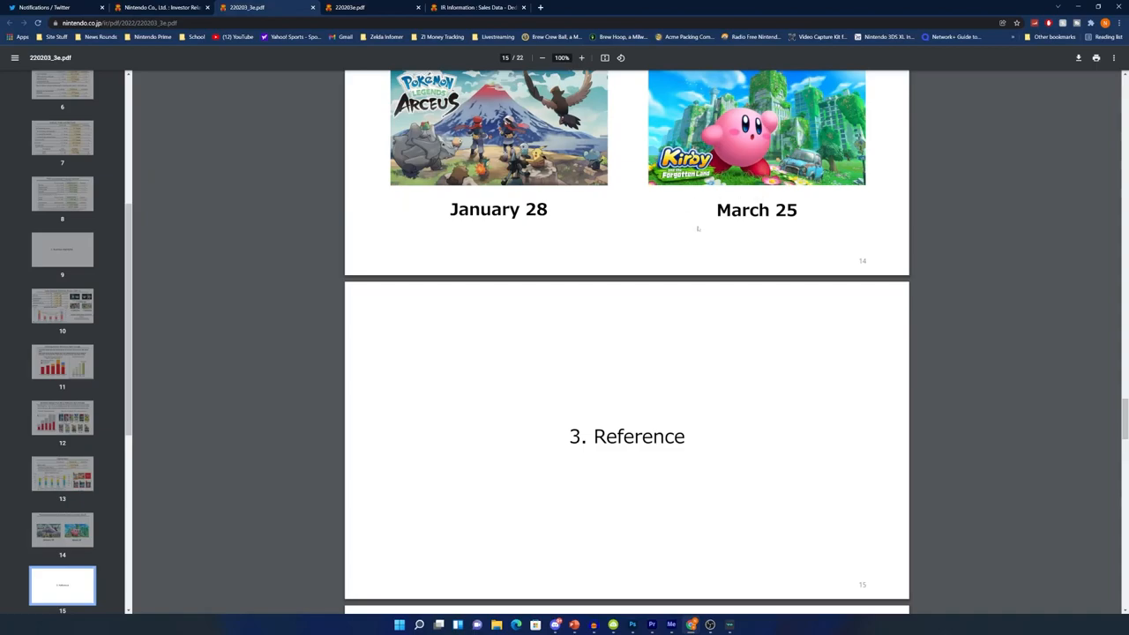
pyautogui.scroll(-3)
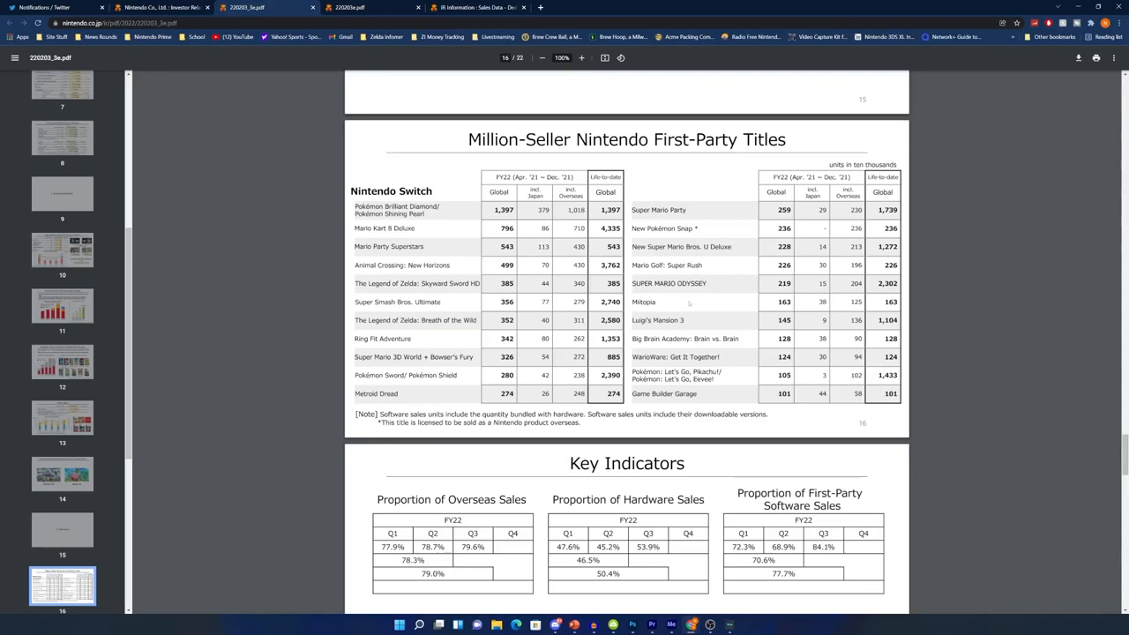
pyautogui.moveTo(687, 303)
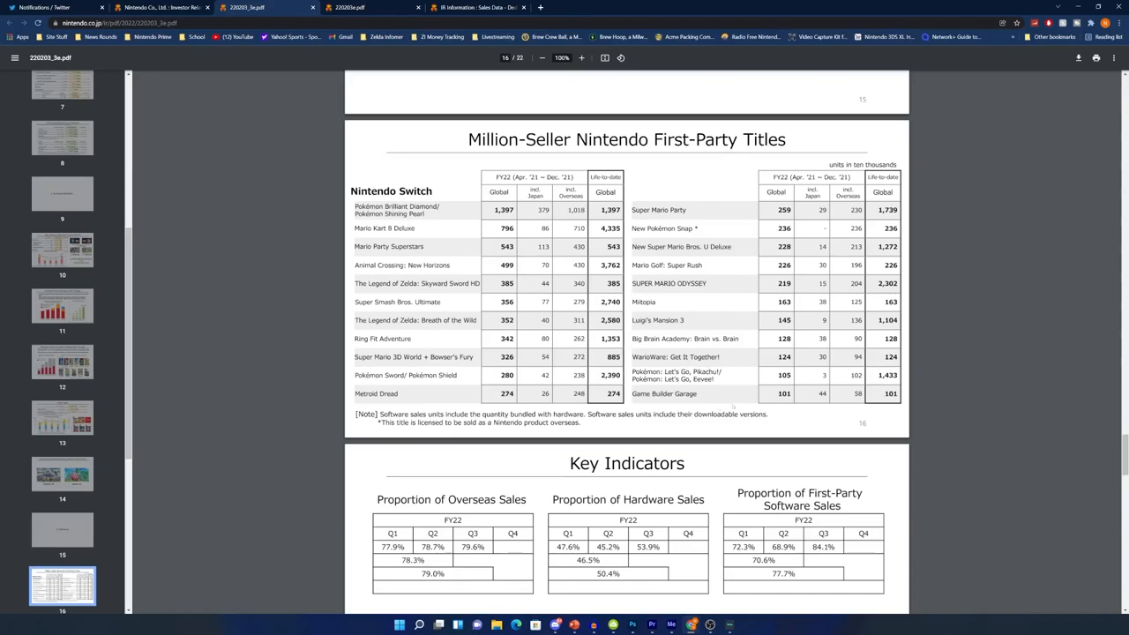
# Step: Scroll through Million-Seller Titles and Key Indicators to Digital Sales Indicators and launch dates
pyautogui.scroll(-3)
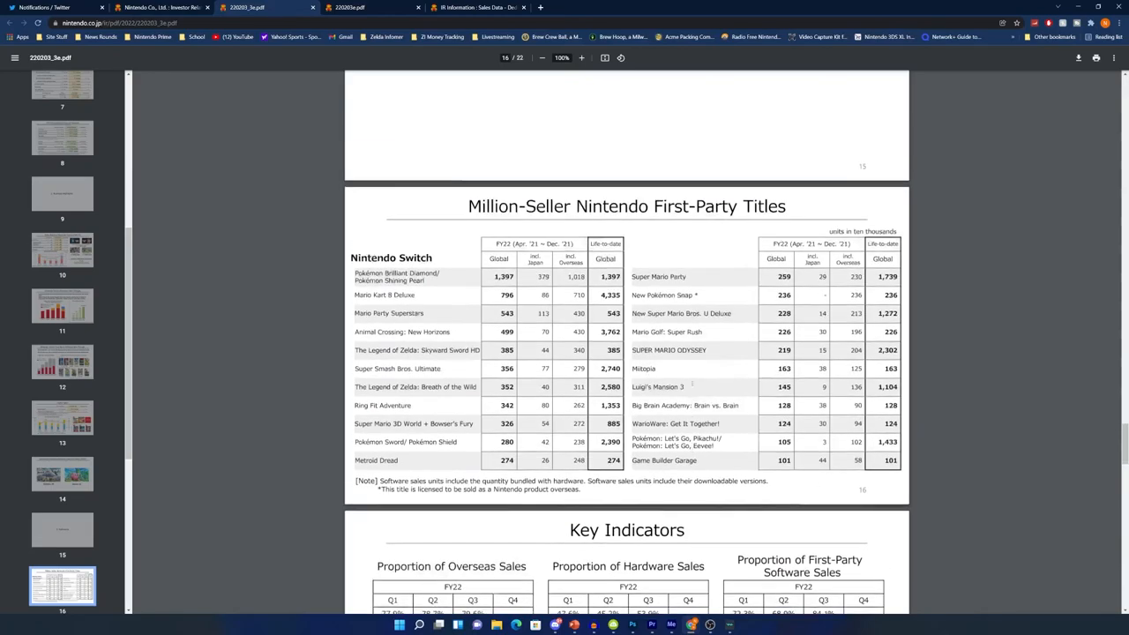
pyautogui.scroll(-3)
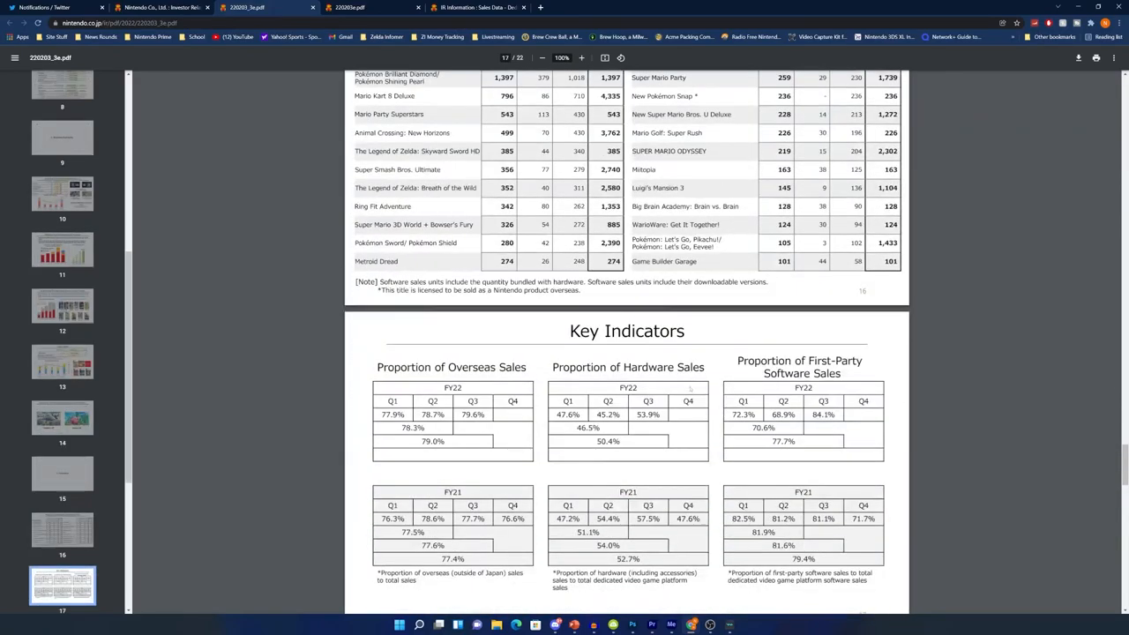
pyautogui.scroll(-3)
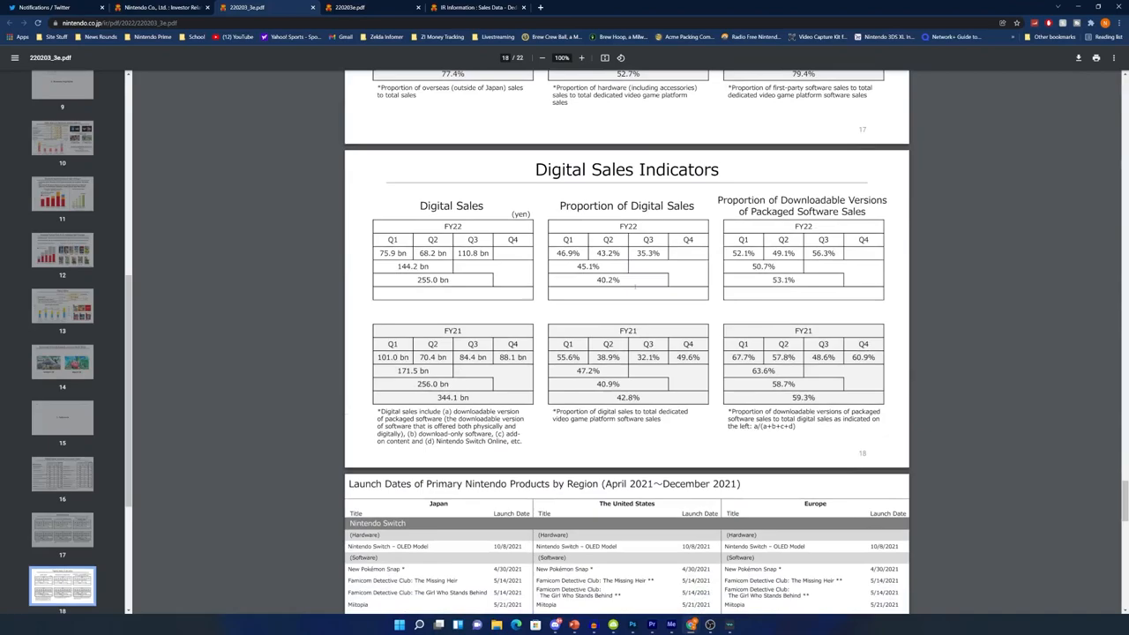
pyautogui.scroll(-3)
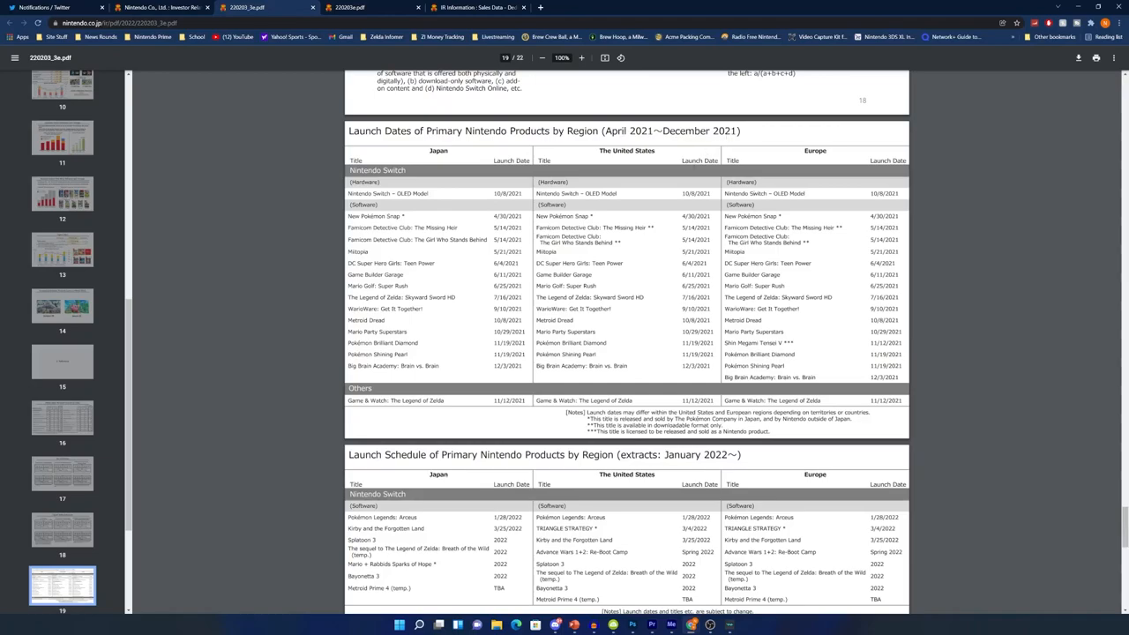
# Step: Scroll through launch schedules and publisher lineups to Supplementary Information, then switch to Twitter notifications
pyautogui.scroll(-3)
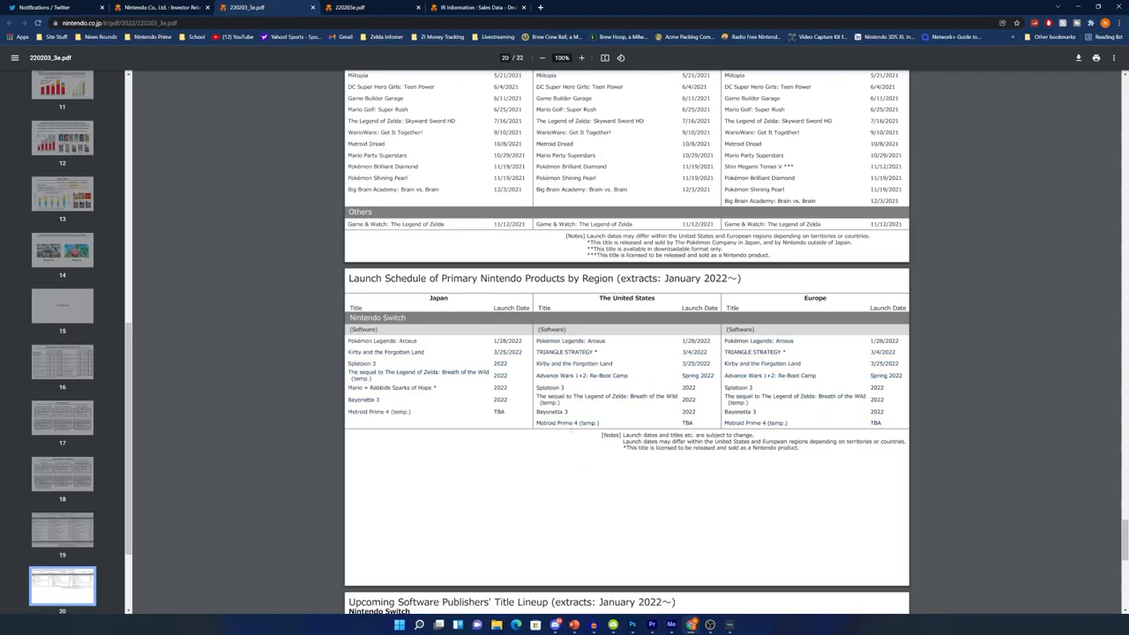
pyautogui.scroll(-3)
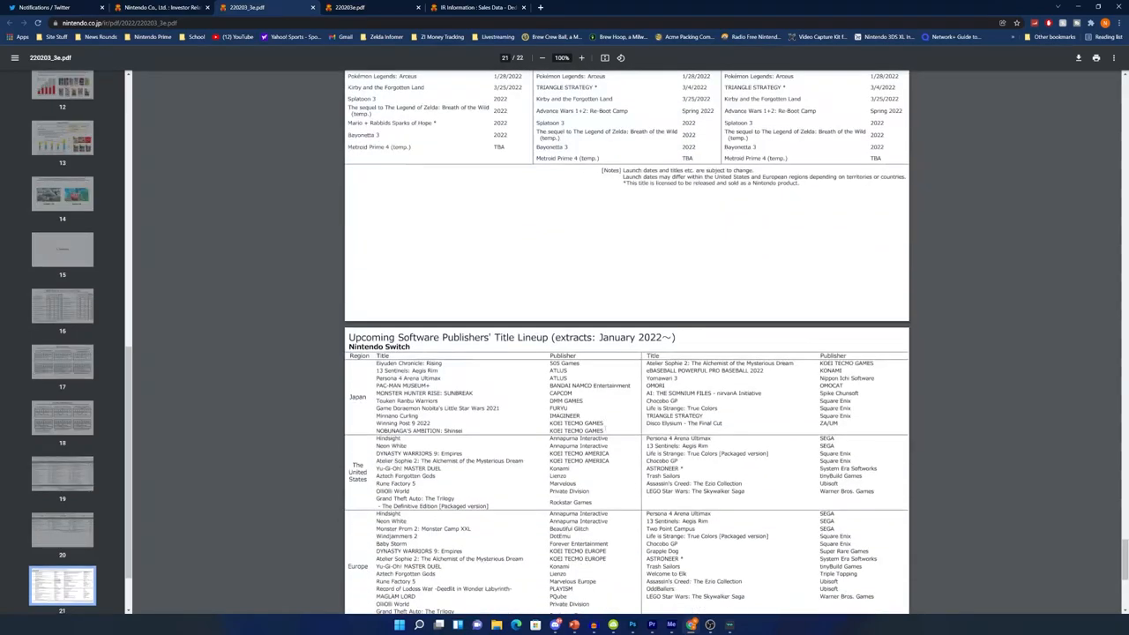
pyautogui.scroll(-3)
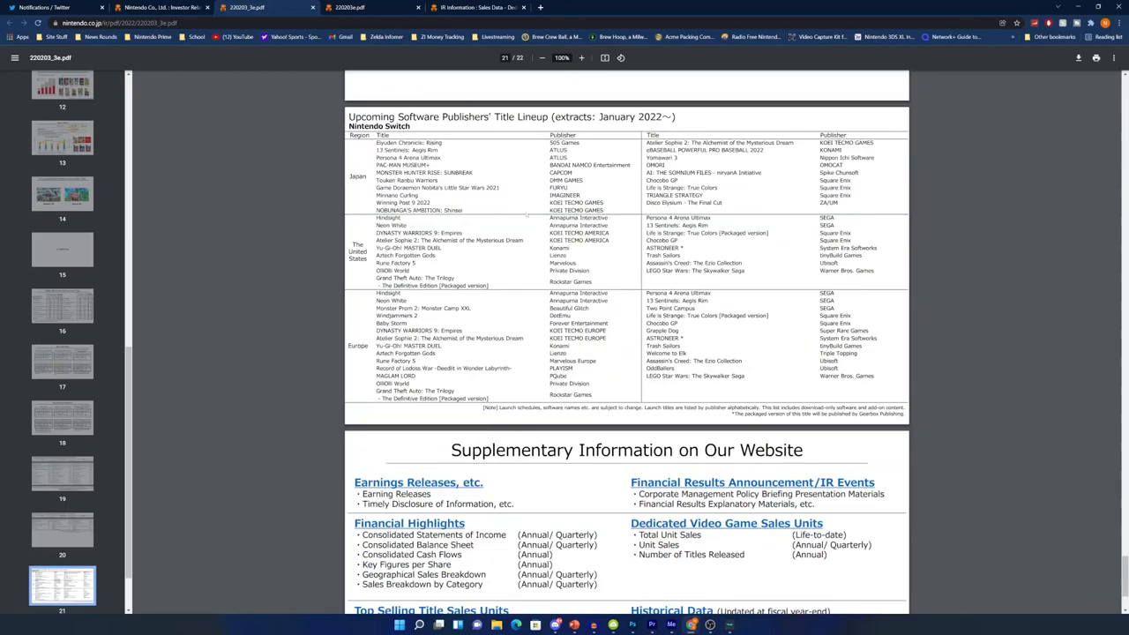
pyautogui.scroll(-3)
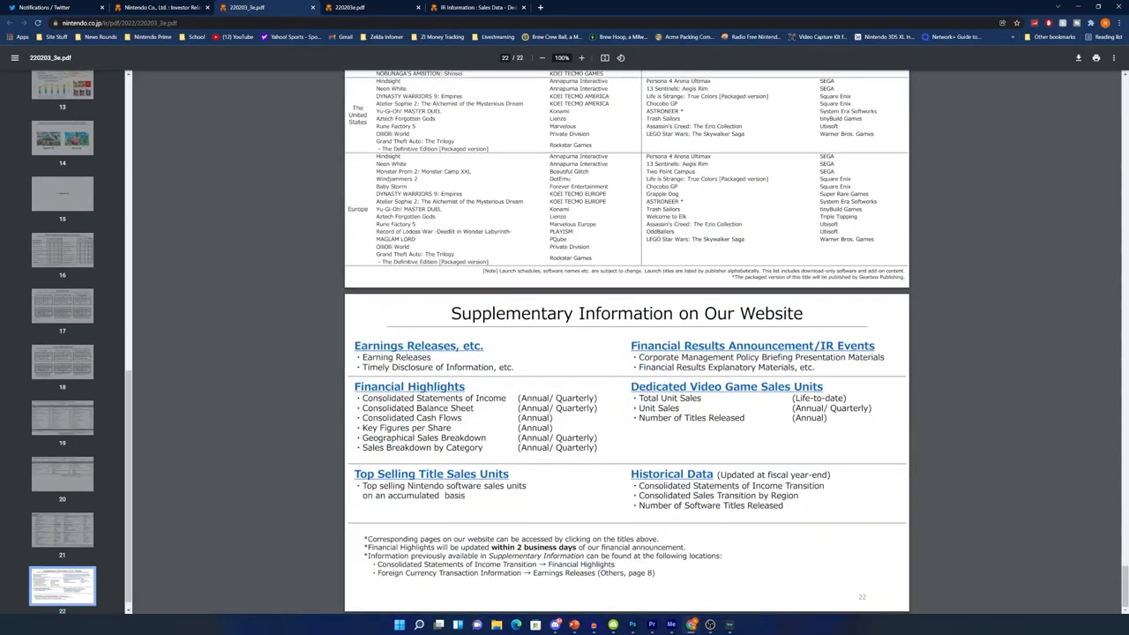
pyautogui.click(56, 7)
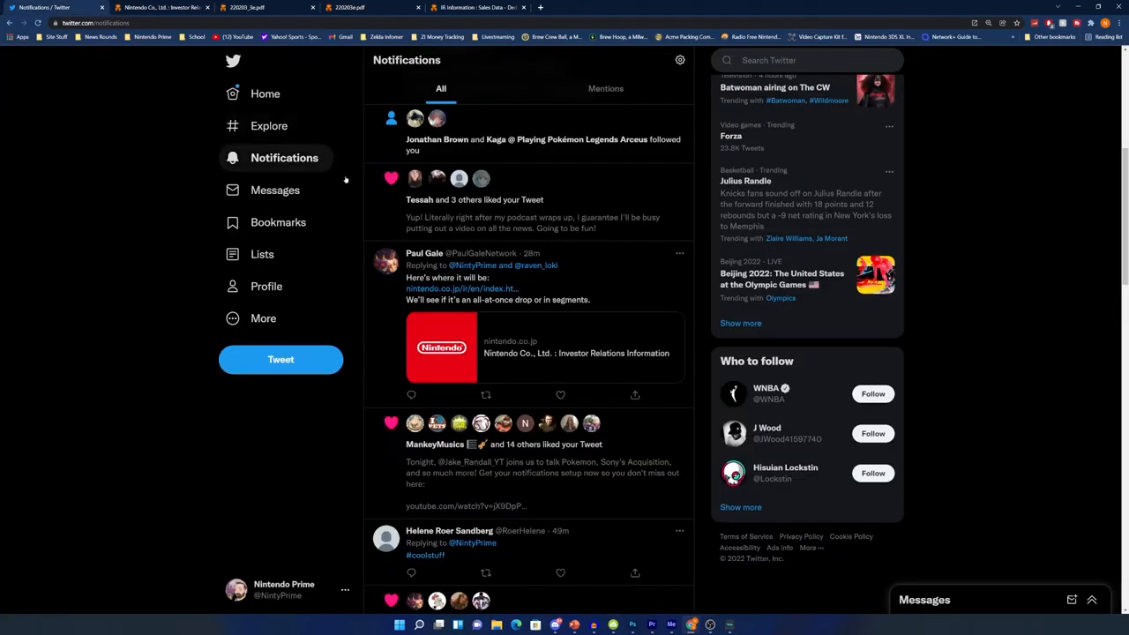
# Step: Read Twitter home timeline reactions to Switch passing 103.54 million units sold
pyautogui.click(265, 94)
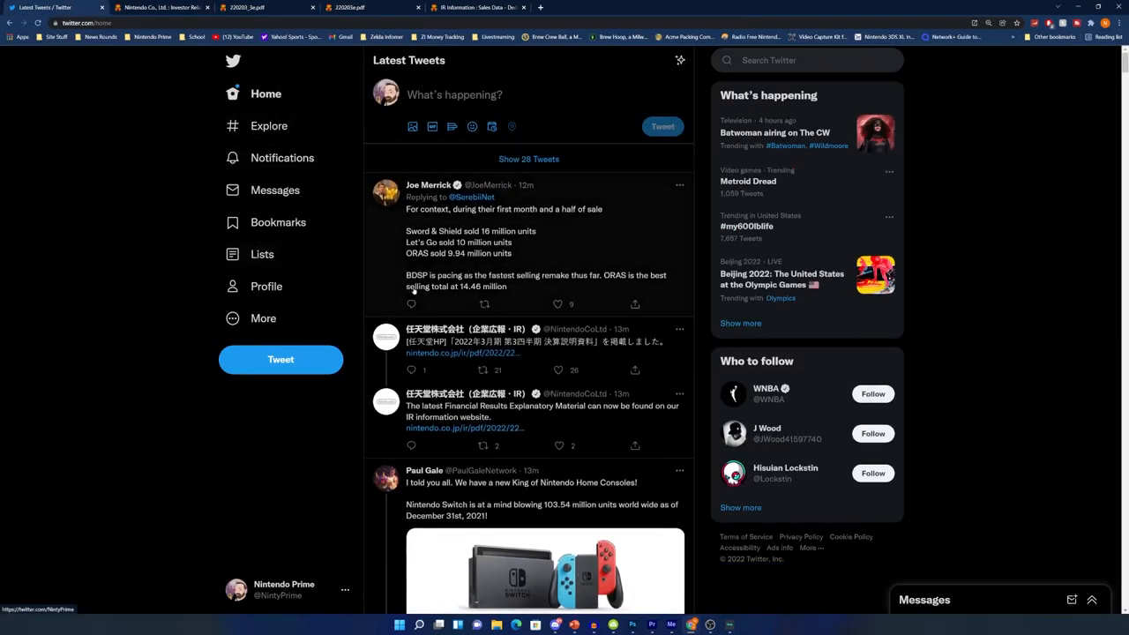
pyautogui.scroll(-3)
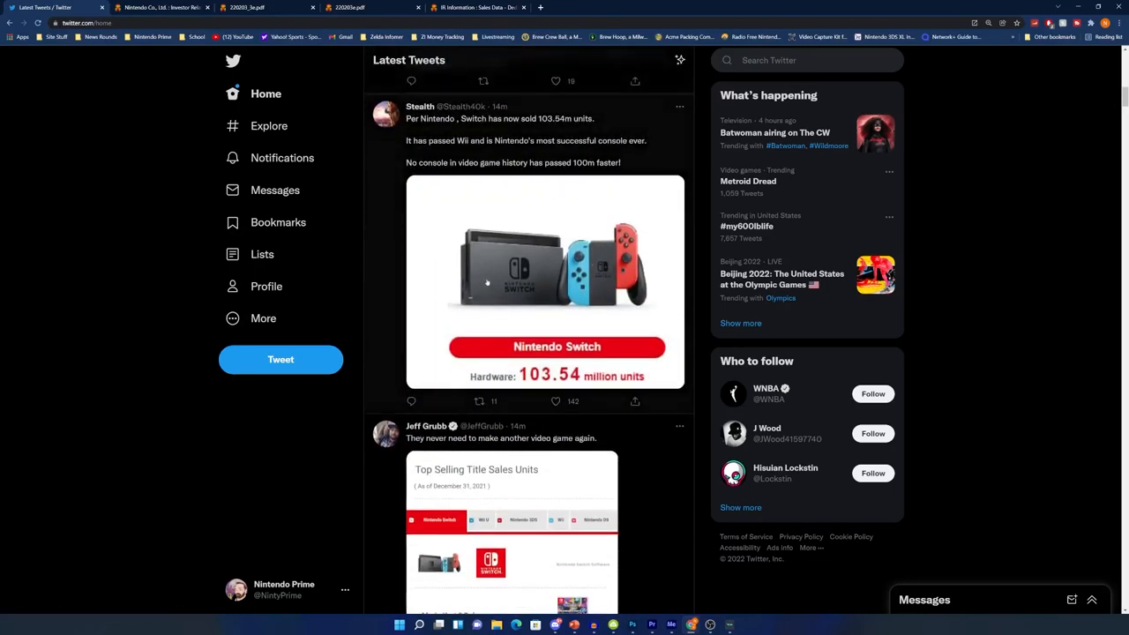
pyautogui.scroll(-3)
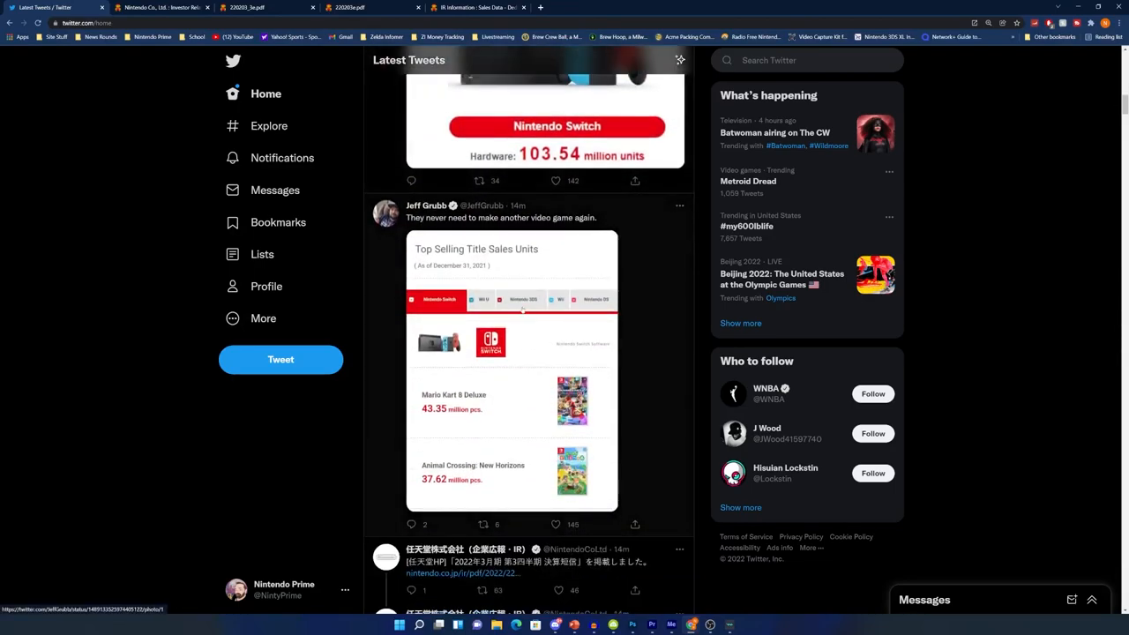
pyautogui.scroll(-3)
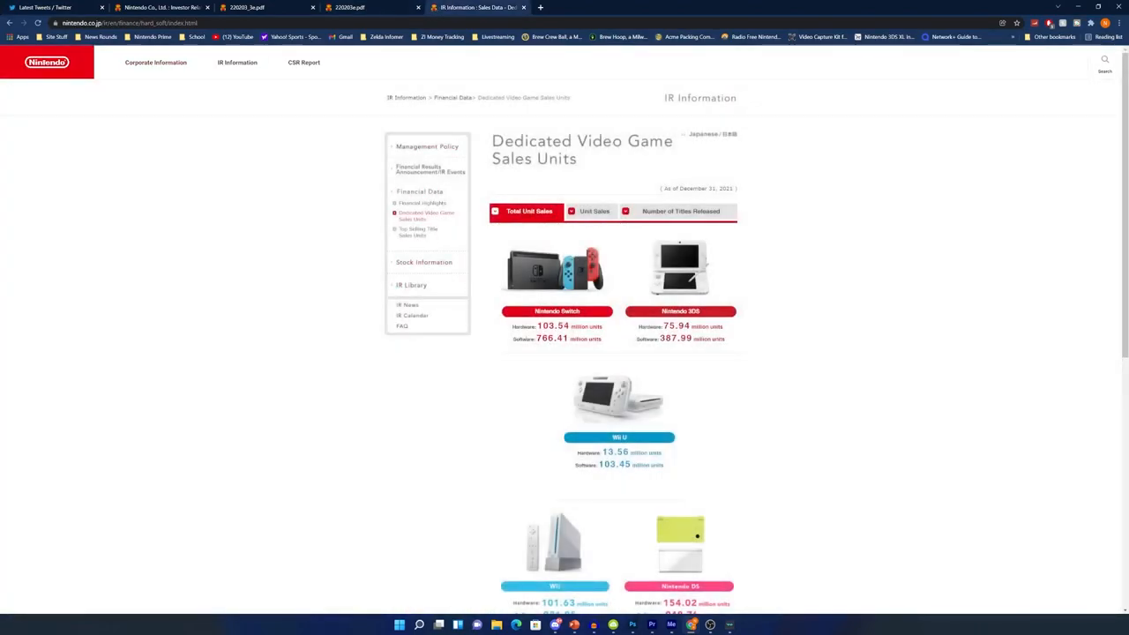
pyautogui.doubleClick(554, 327)
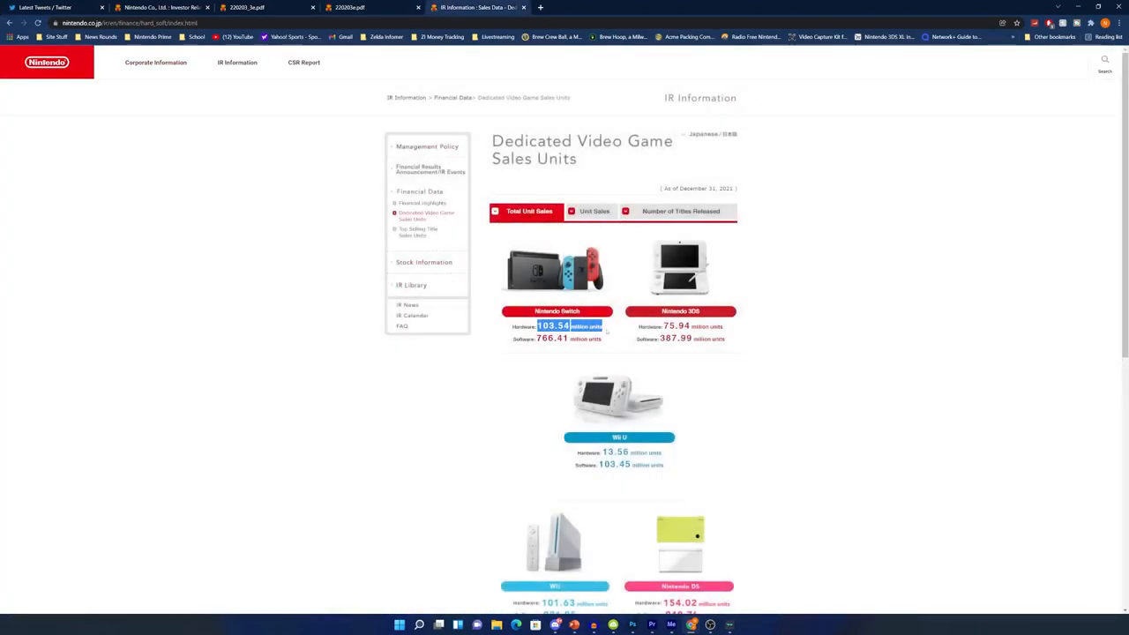
pyautogui.scroll(-3)
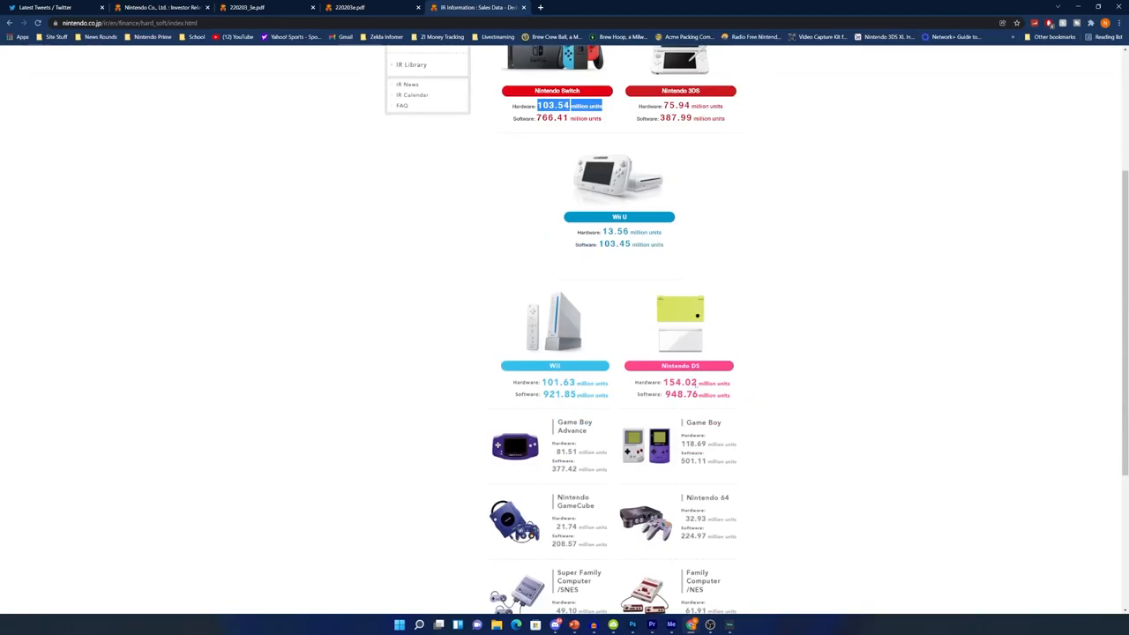
pyautogui.scroll(3)
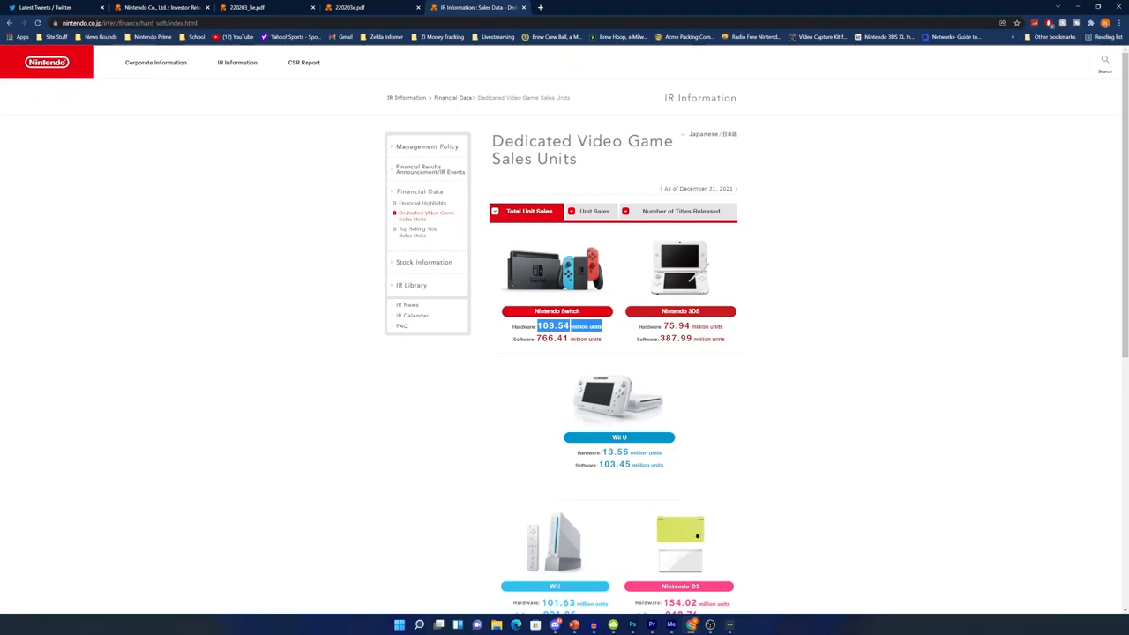
pyautogui.click(1104, 63)
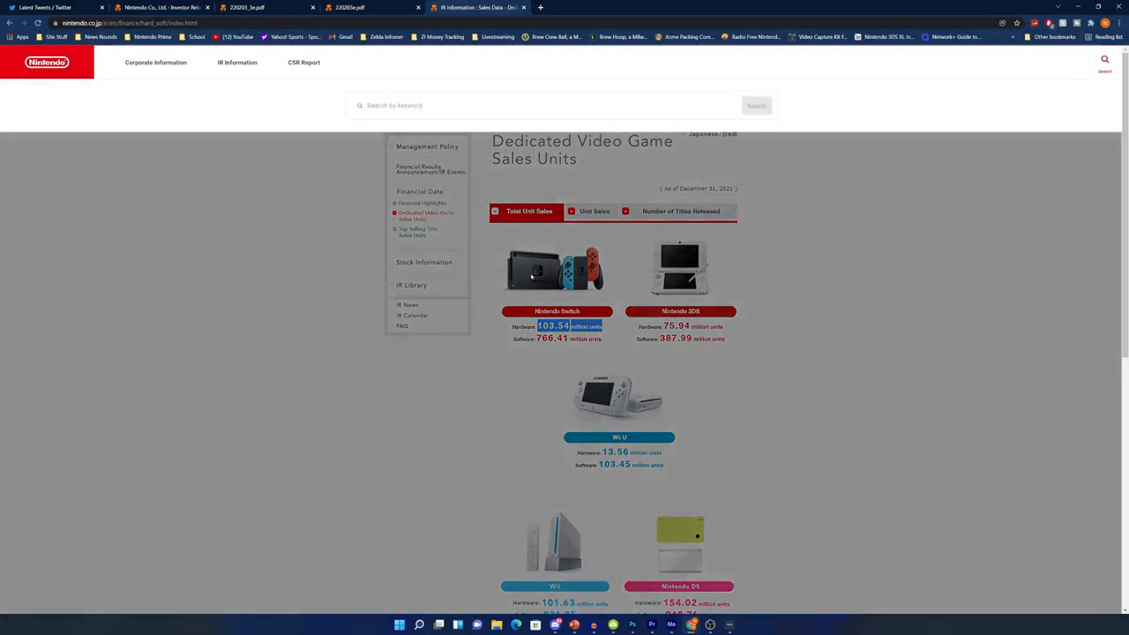
# Step: Review the Switch Top Selling Title Sales Units list down to Ring Fit Adventure and back
pyautogui.click(418, 233)
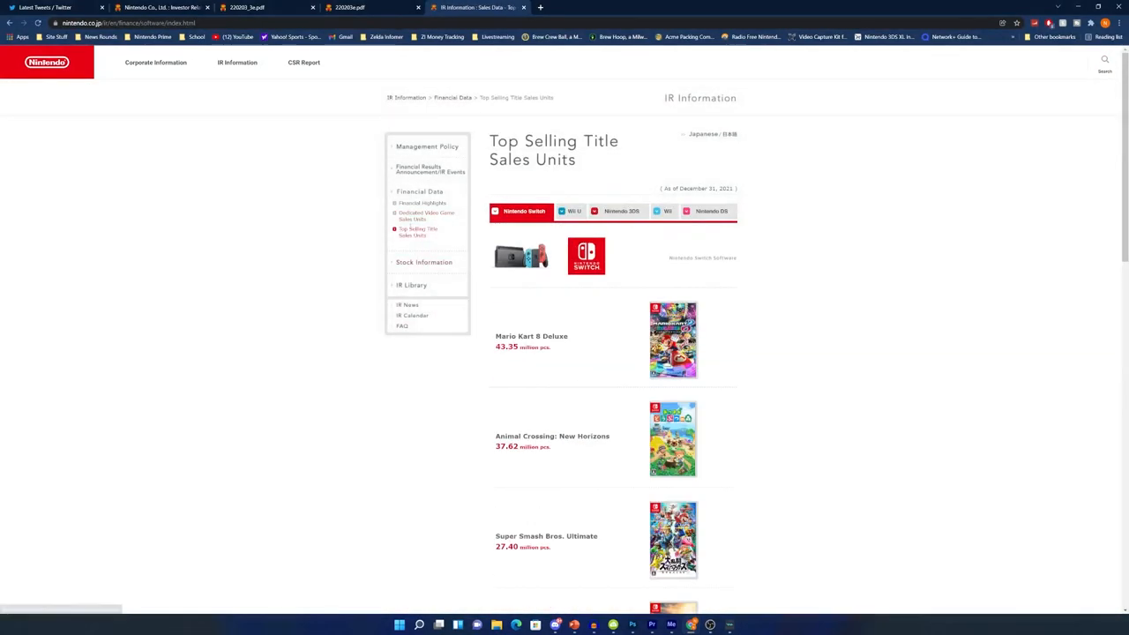
pyautogui.scroll(-3)
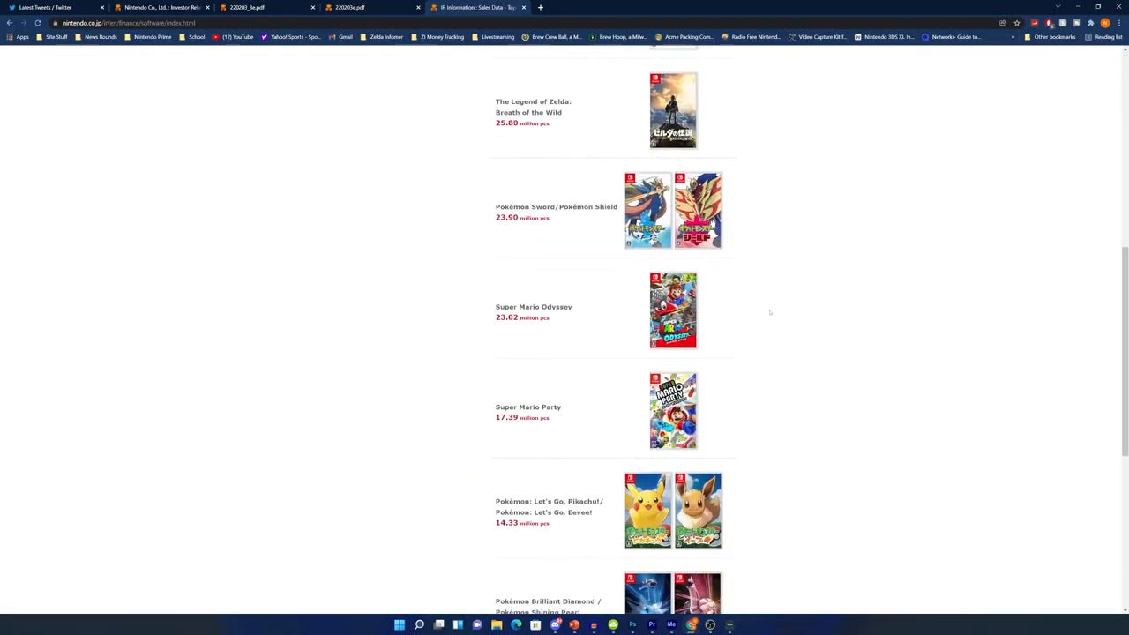
pyautogui.scroll(-3)
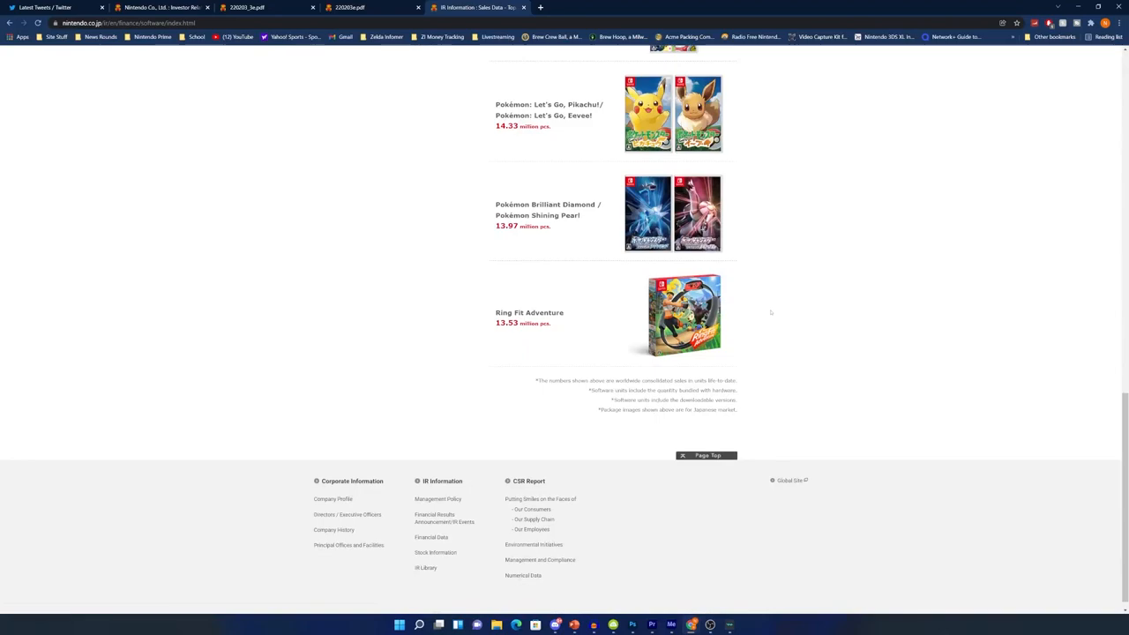
pyautogui.scroll(3)
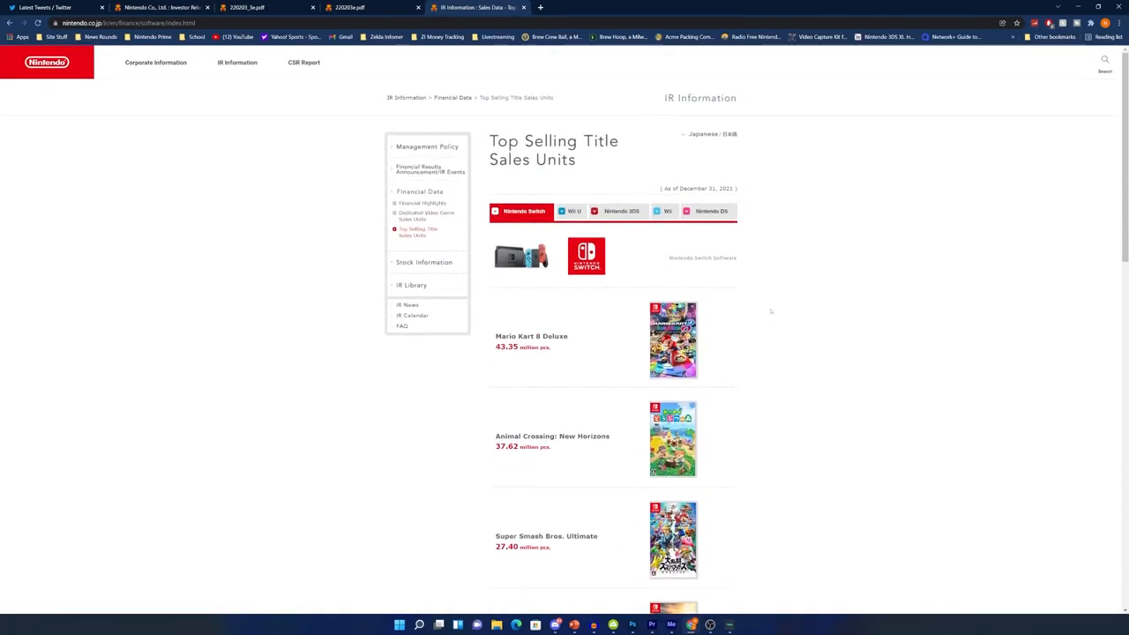